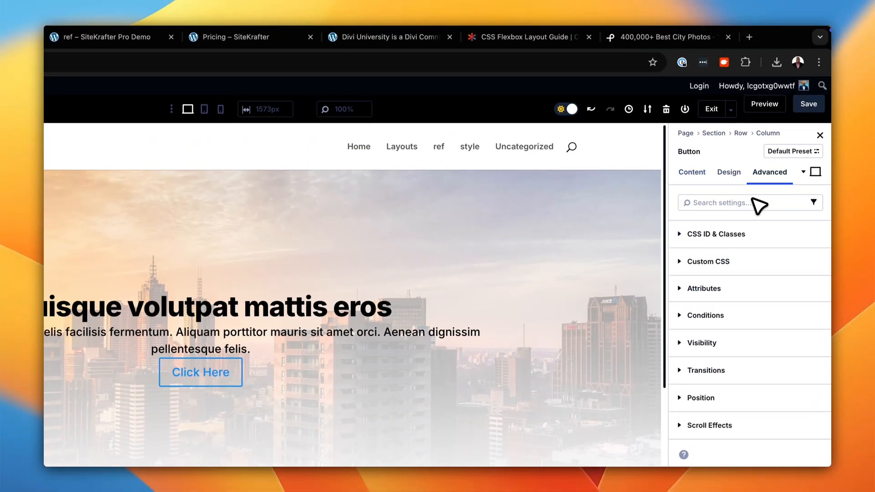
# Add an mt margin class to the Click Here button and append mt-m to the paragraph's text-m class
pyautogui.click(718, 234)
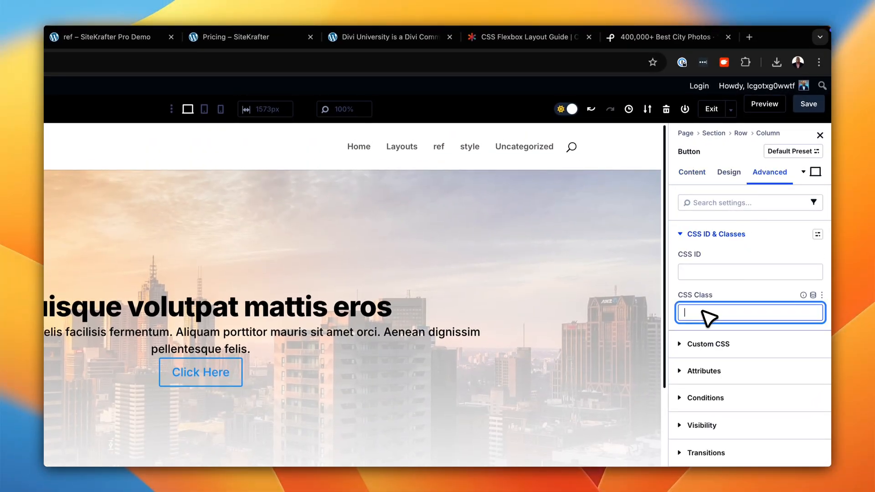
pyautogui.write('mt')
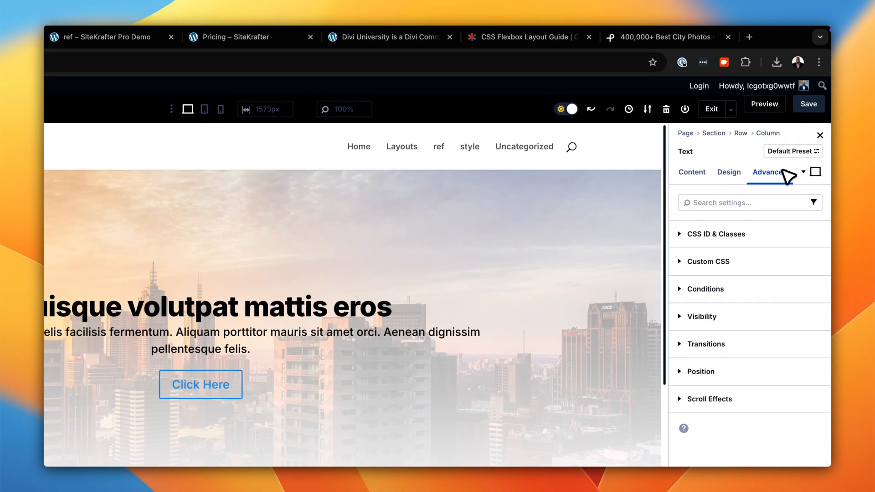
pyautogui.click(716, 234)
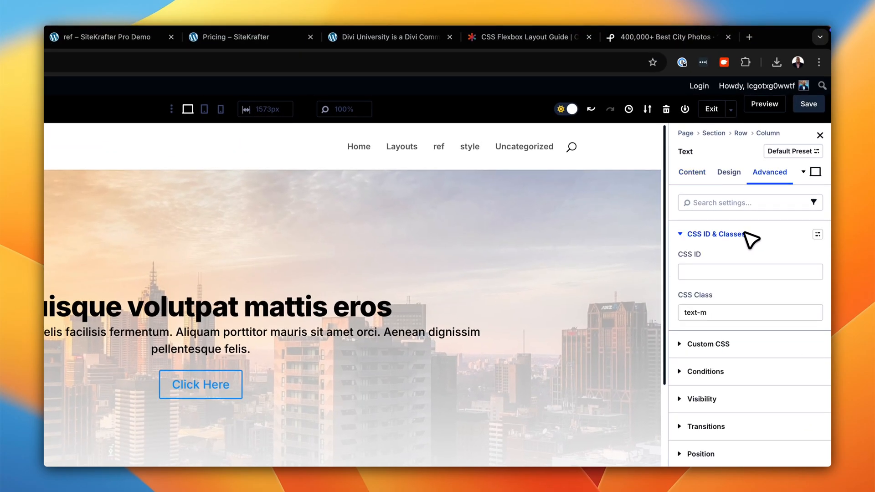
pyautogui.click(749, 313)
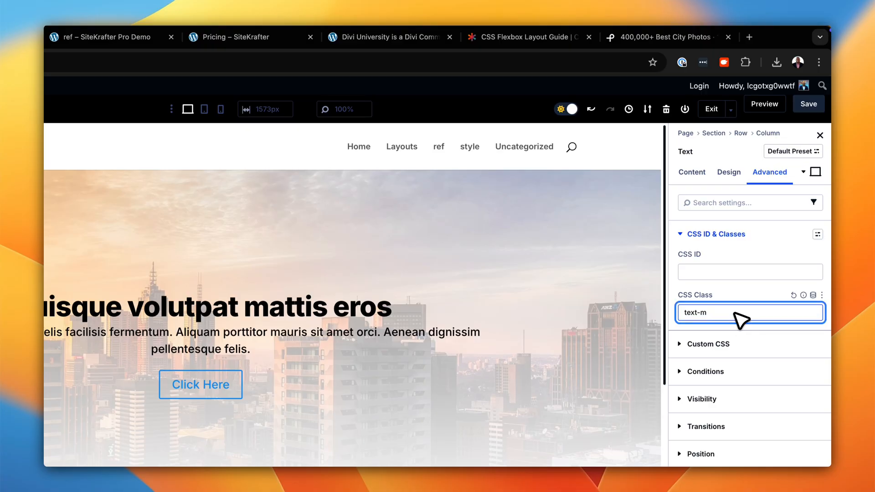
pyautogui.write('mt-m')
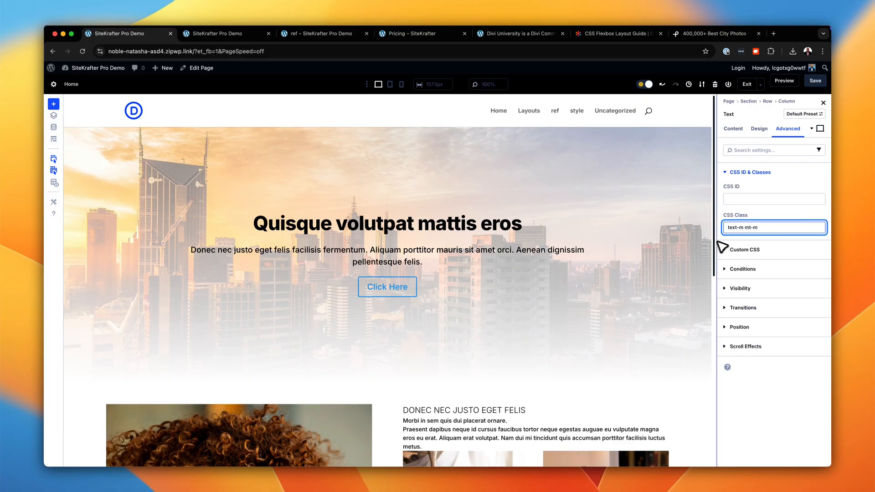
# Give the 'Morbi in sem quis dui placerat ornare.' text the heading-l class
pyautogui.scroll(-3)
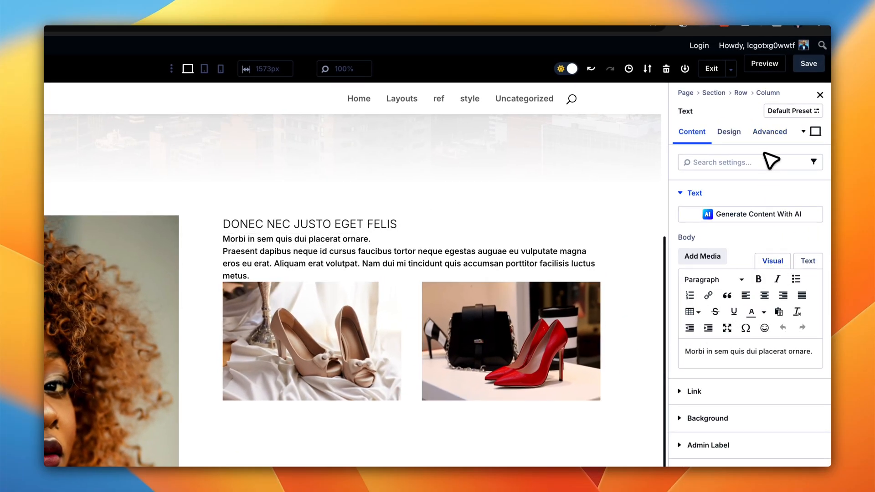
pyautogui.click(769, 131)
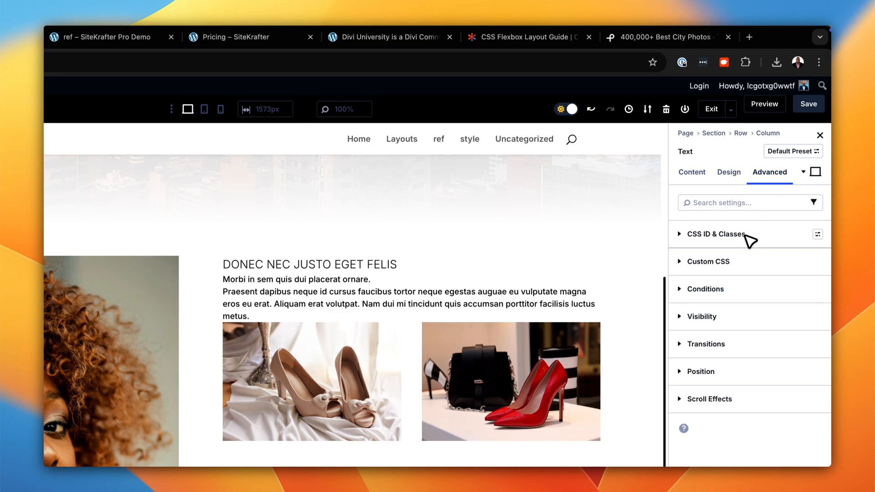
pyautogui.click(717, 235)
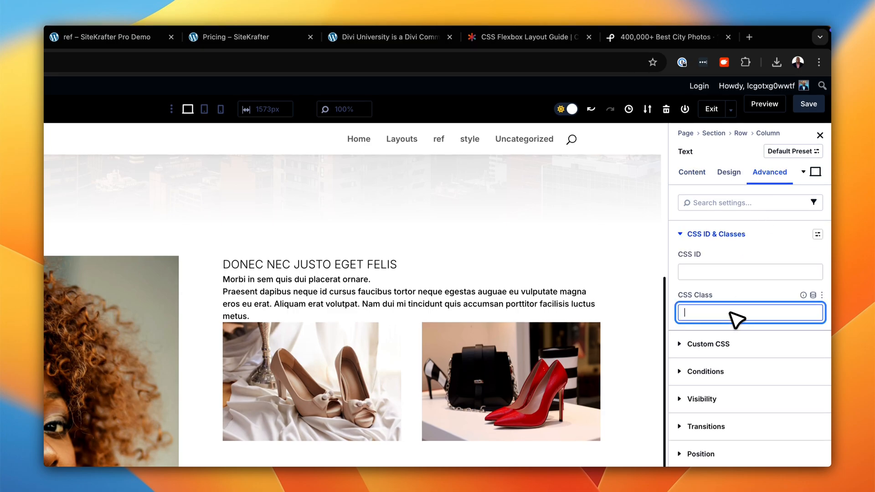
pyautogui.write('headi')
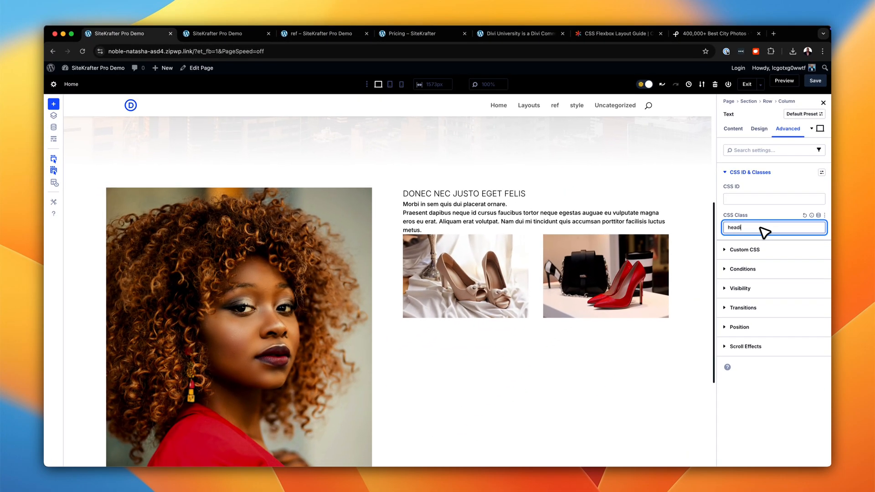
pyautogui.write('heading-l')
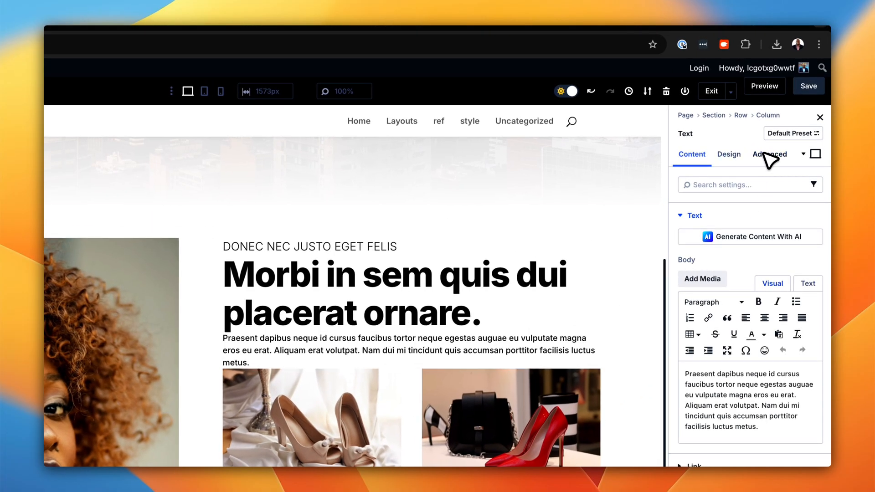
# Enter the text-m class on the Praesent dapibus paragraph
pyautogui.click(769, 155)
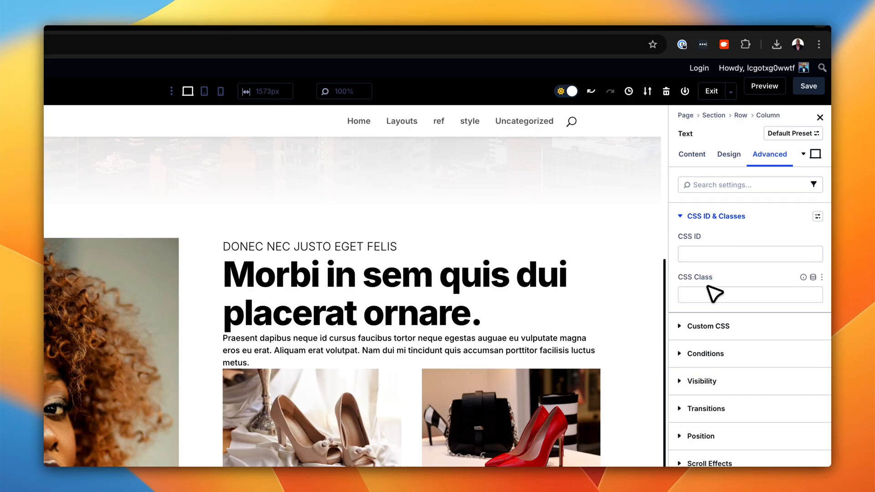
pyautogui.write('text-n')
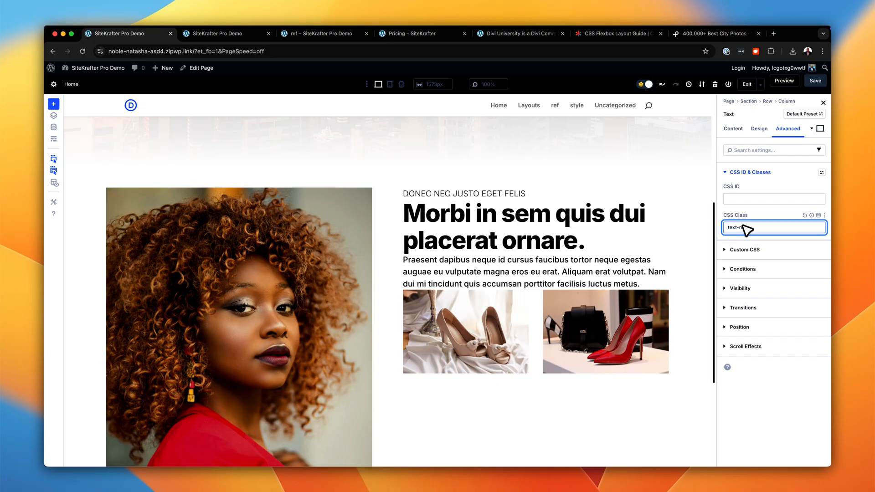
pyautogui.moveTo(516, 313)
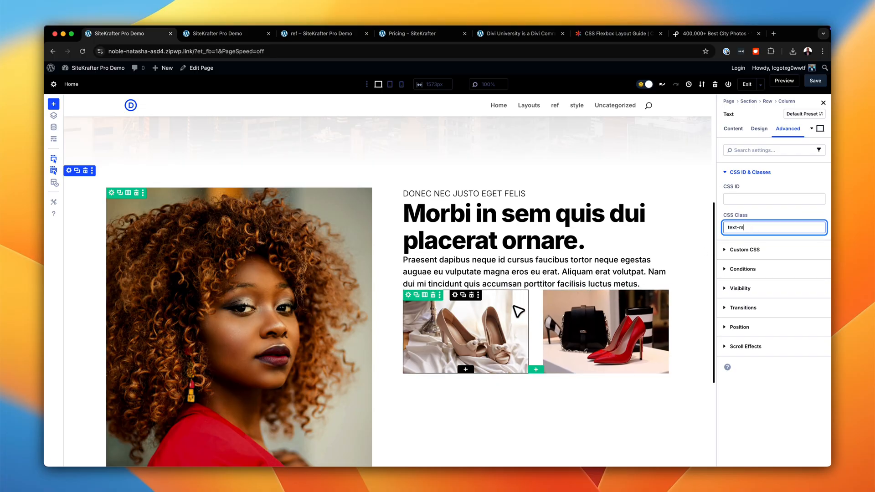
pyautogui.moveTo(416, 299)
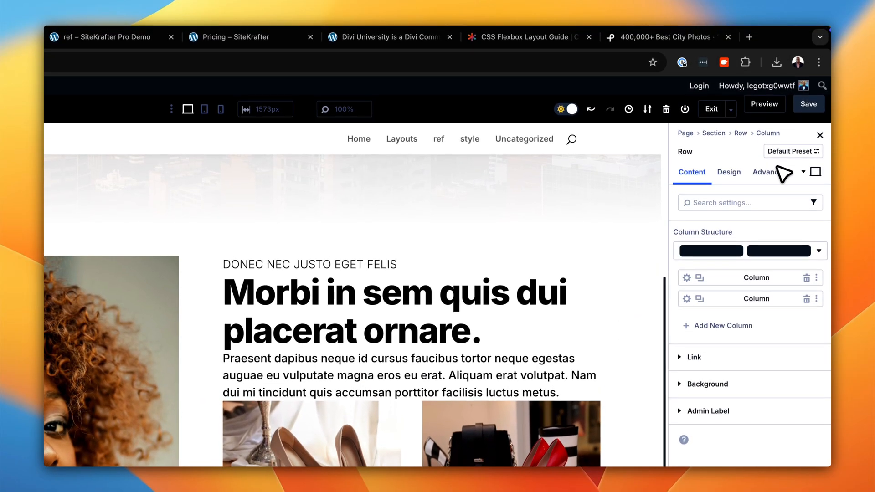
# Append mt after the row's no-padding class and complete the paragraph's classes as text-m mt-m
pyautogui.click(769, 172)
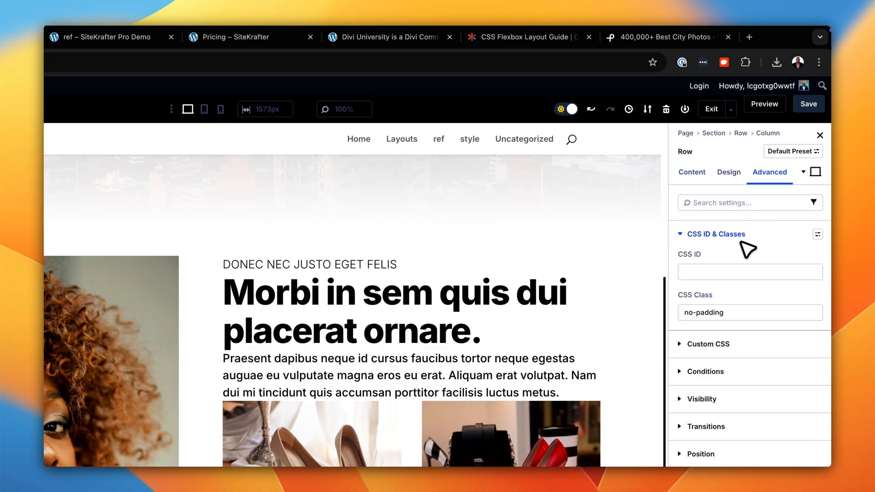
pyautogui.click(749, 312)
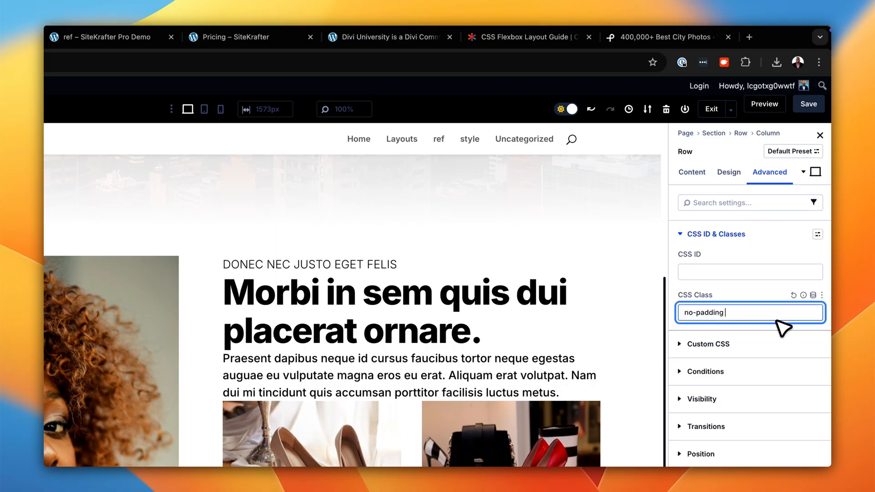
pyautogui.write('mt')
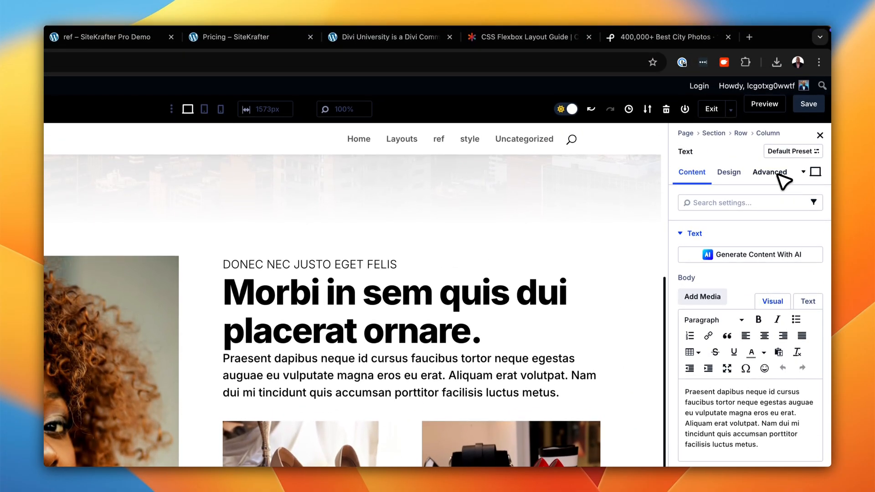
pyautogui.click(769, 172)
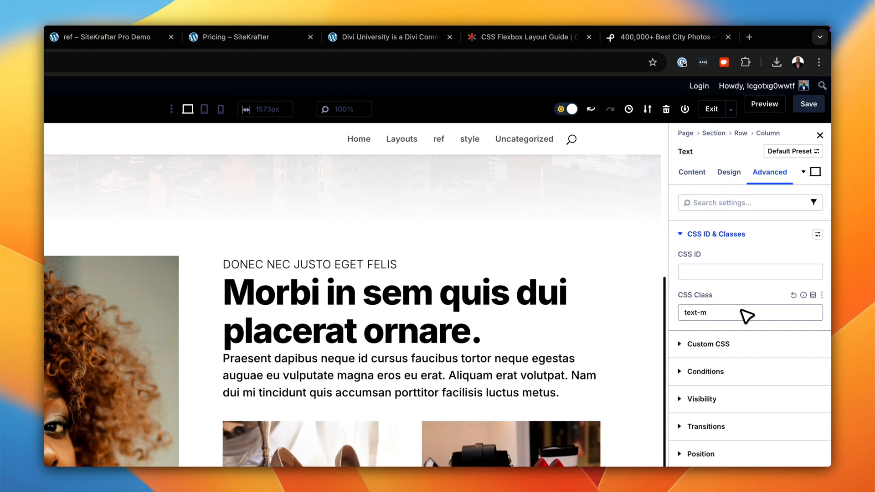
pyautogui.write('mt-m')
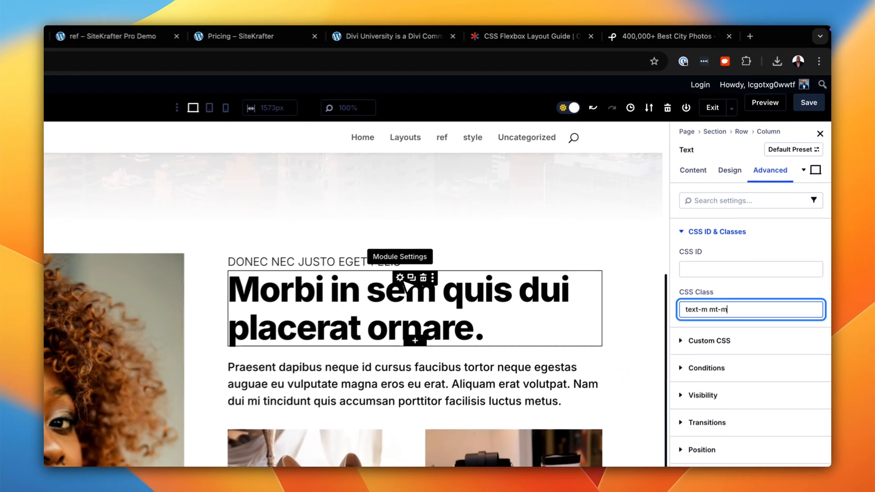
# Set the Morbi heading's classes to heading-xl mt-m
pyautogui.click(692, 171)
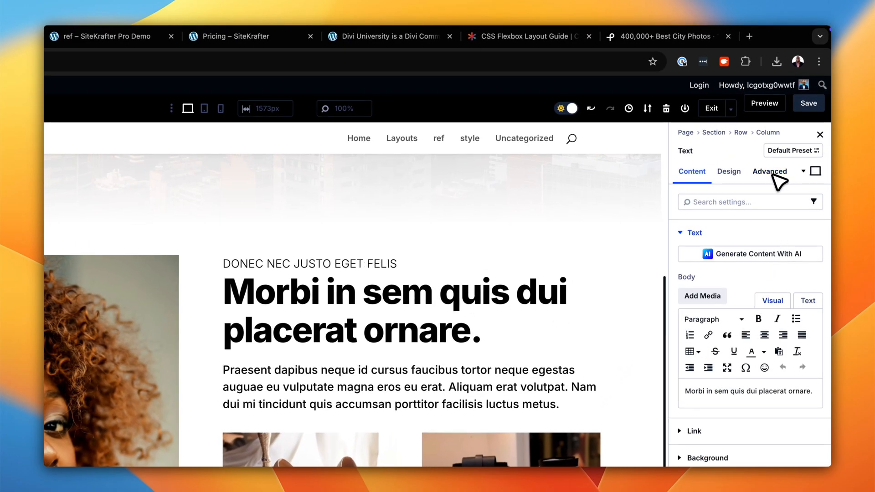
pyautogui.click(769, 171)
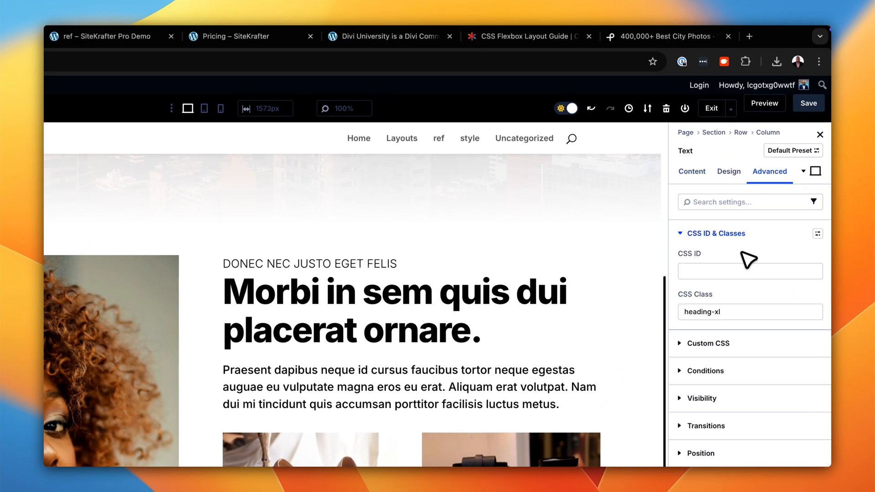
pyautogui.click(749, 311)
pyautogui.write(' m')
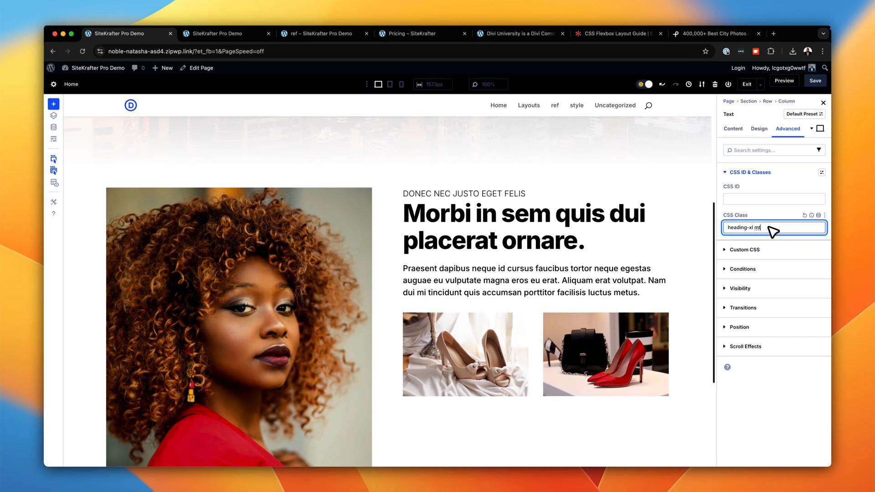
pyautogui.write('t-m')
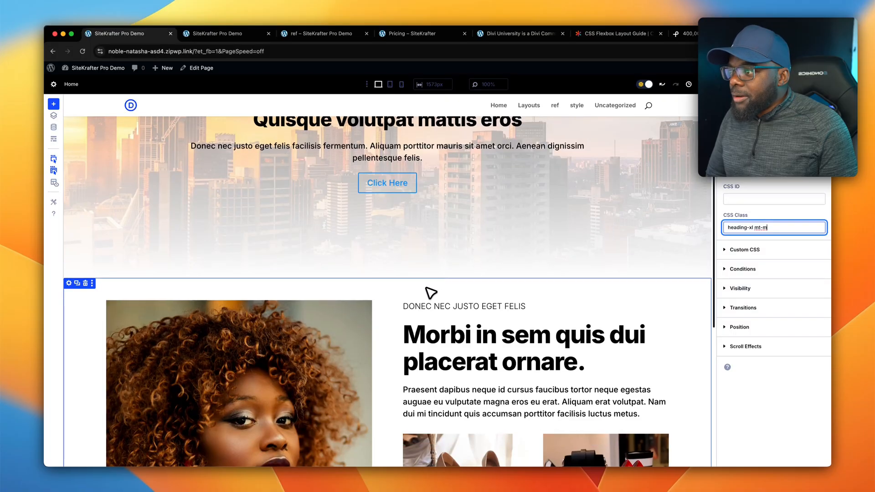
pyautogui.moveTo(387, 274)
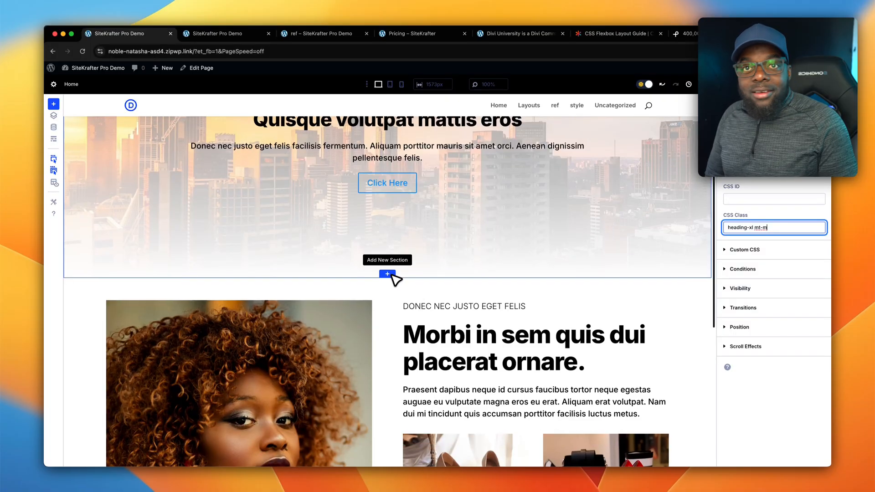
# Insert a one-column row below the hero and add a Blurb module to it
pyautogui.click(386, 275)
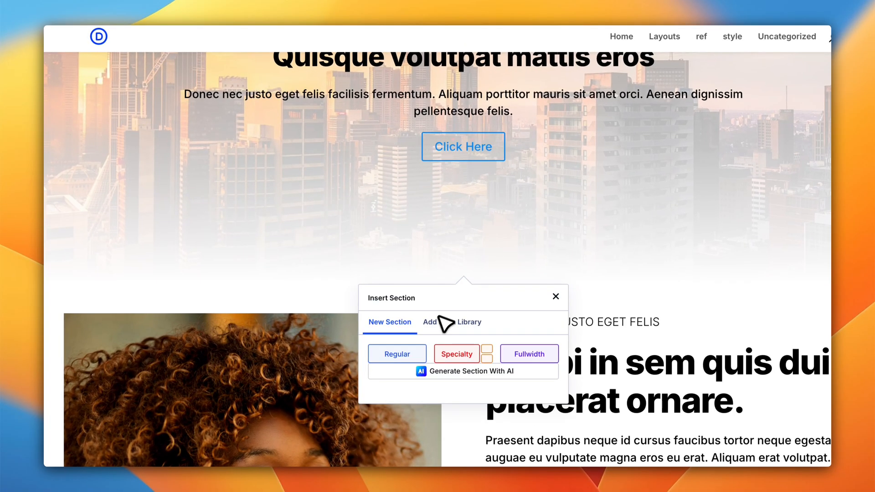
pyautogui.click(397, 353)
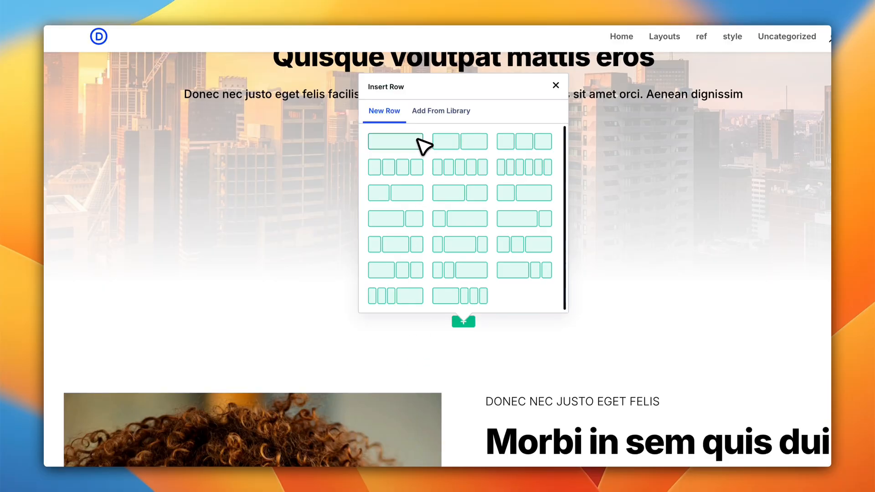
pyautogui.moveTo(420, 144)
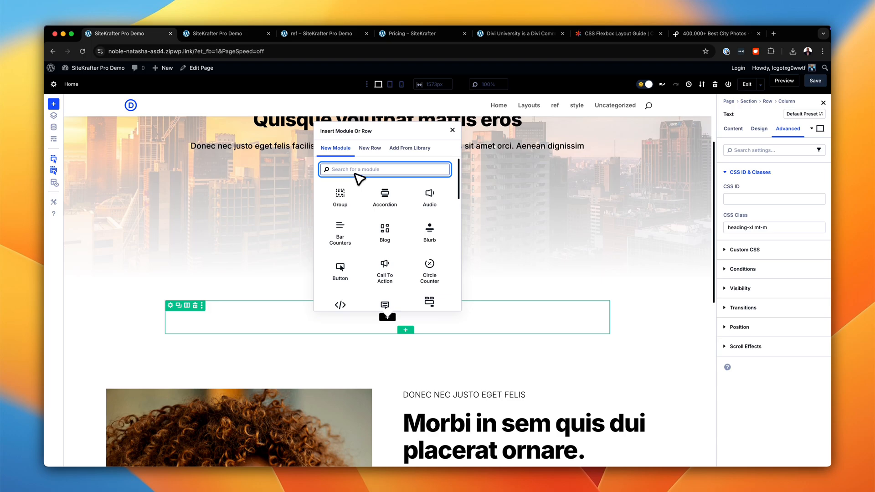
pyautogui.moveTo(360, 175)
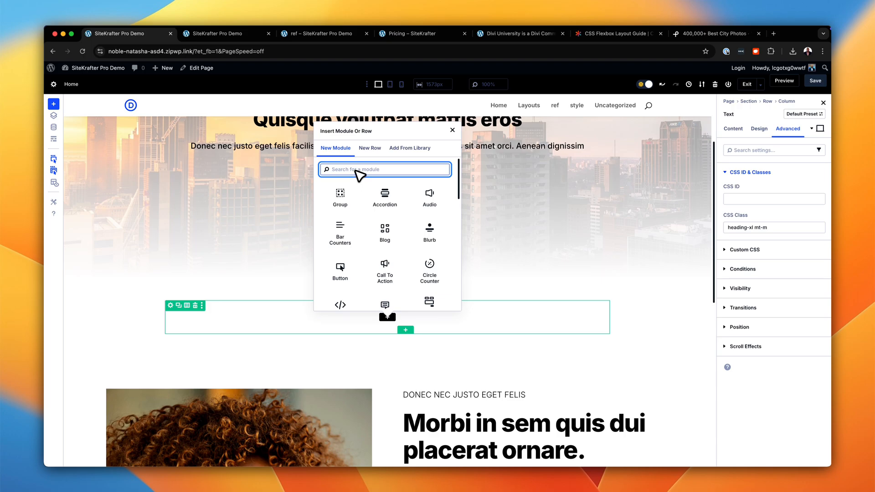
pyautogui.write('blur')
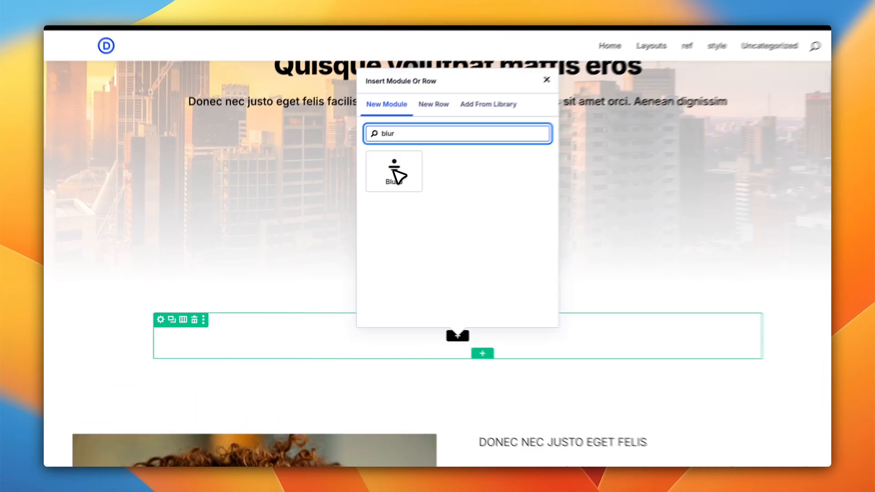
pyautogui.click(394, 171)
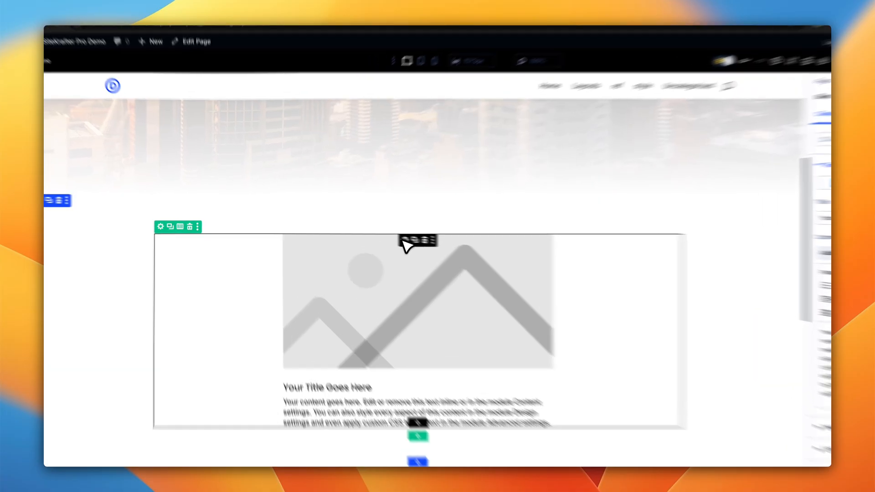
pyautogui.click(391, 239)
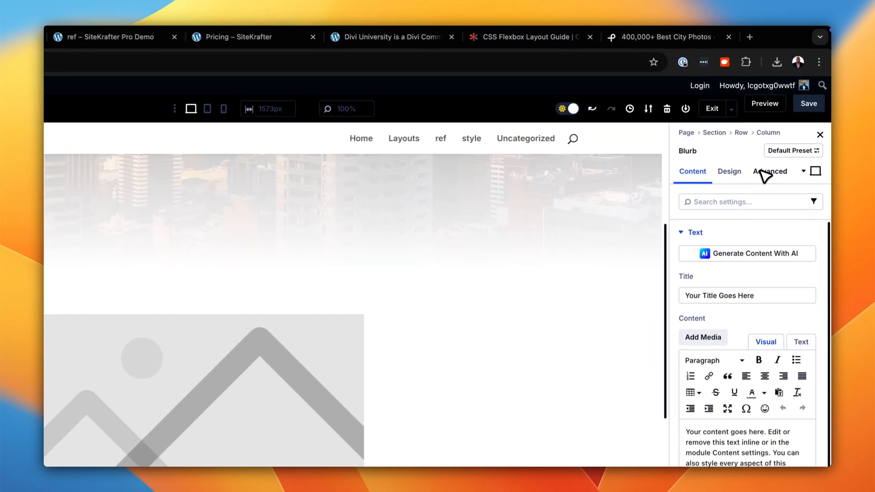
# Give the blurb the sk class and set its title heading level to H5
pyautogui.click(770, 171)
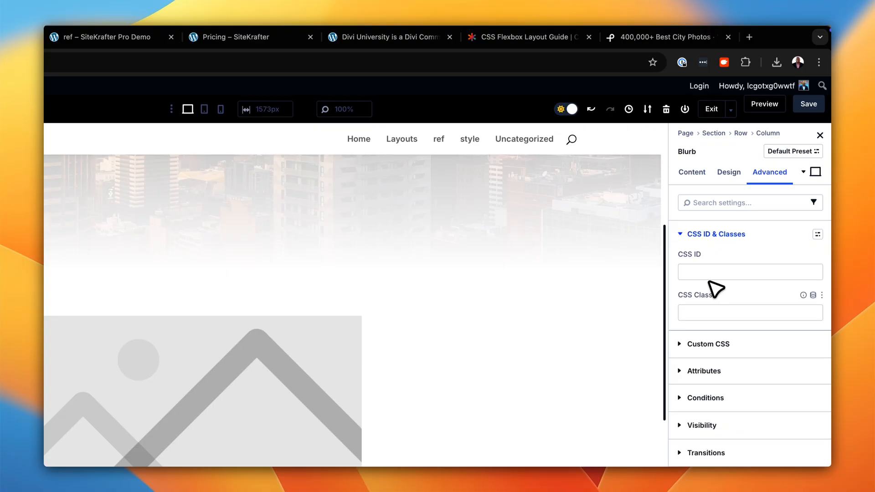
pyautogui.click(749, 312)
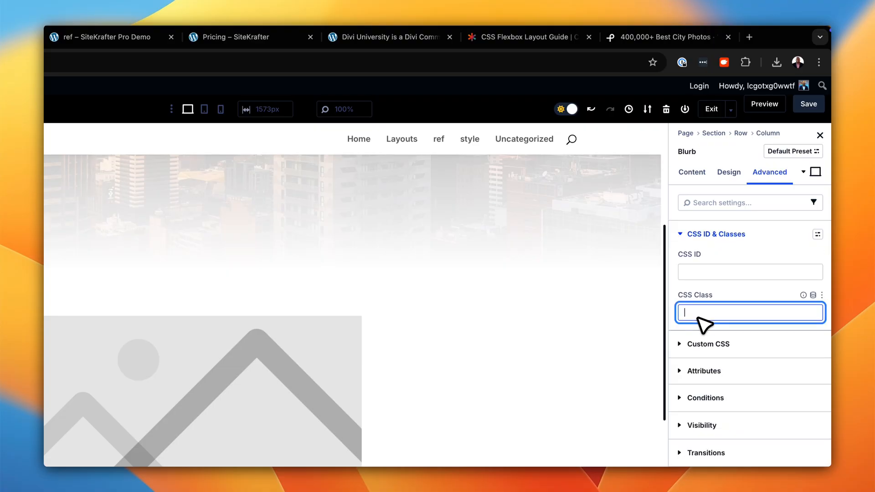
pyautogui.write('sk')
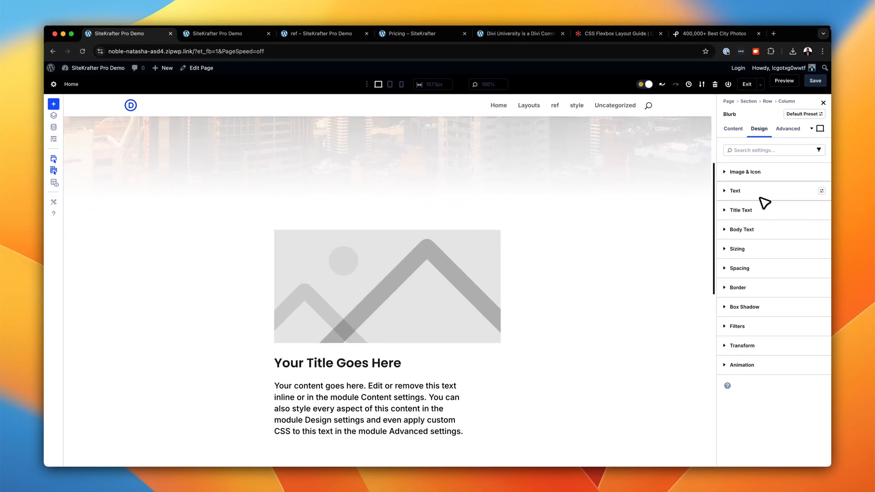
pyautogui.click(740, 209)
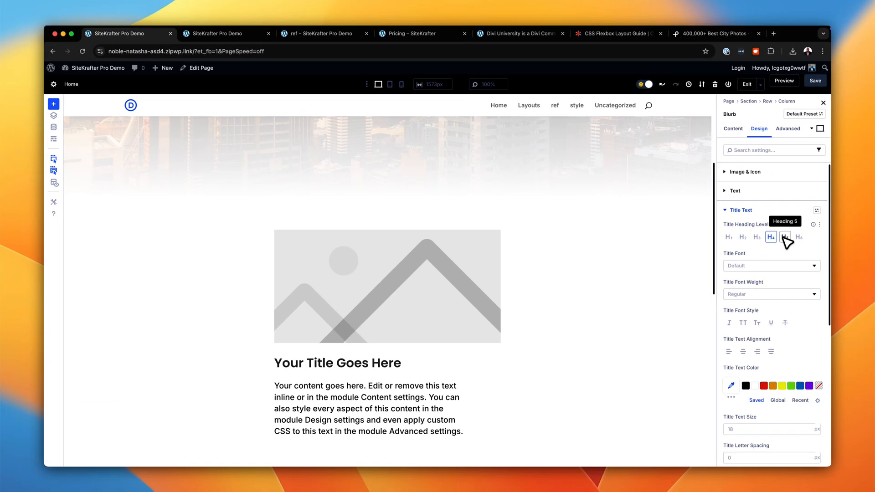
pyautogui.click(771, 237)
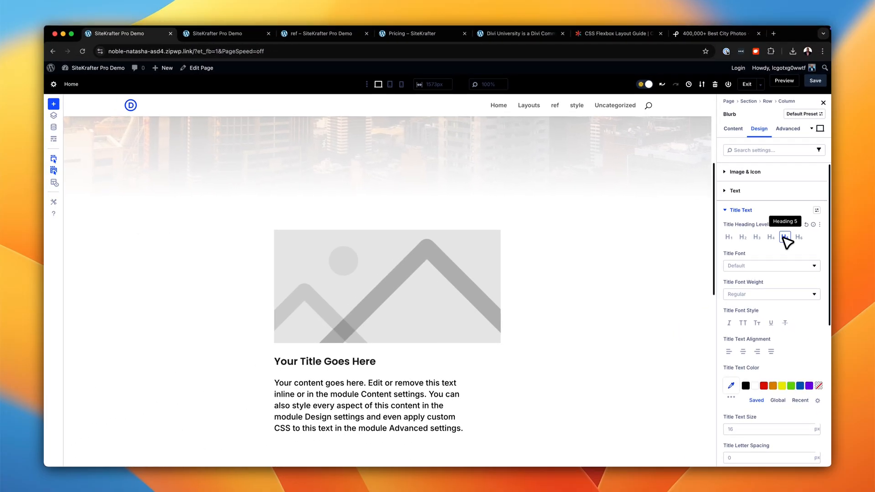
pyautogui.click(785, 237)
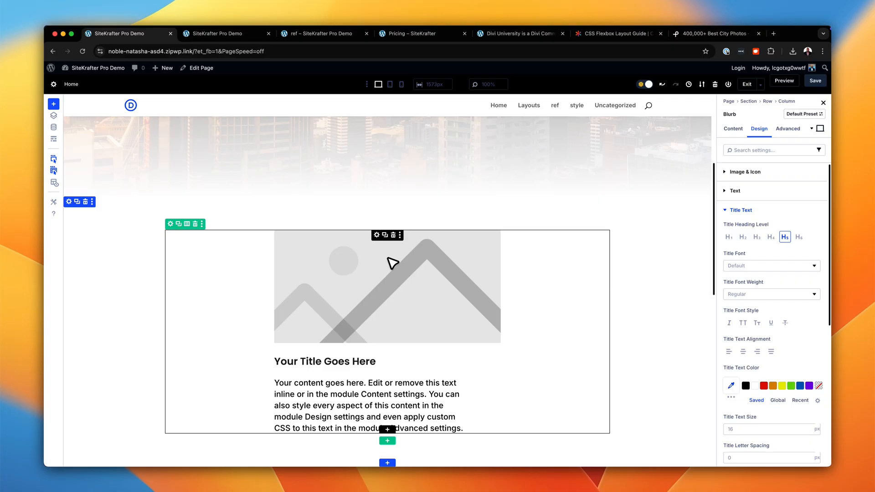
pyautogui.moveTo(384, 247)
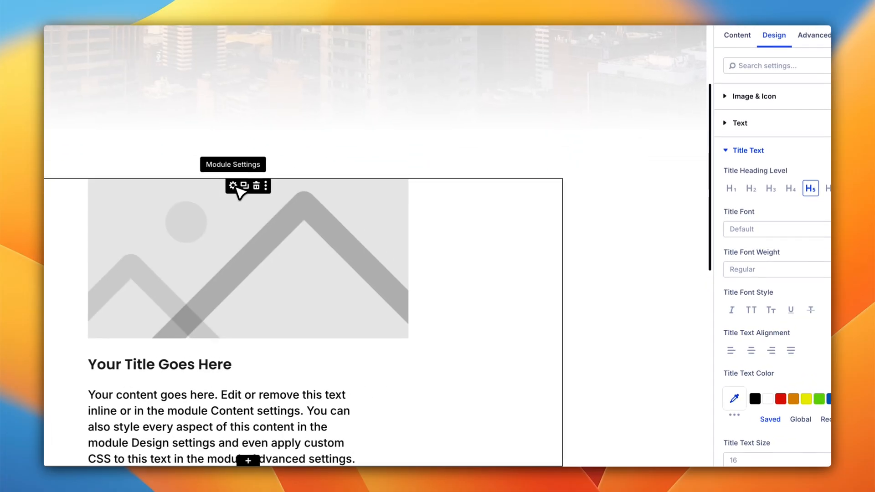
pyautogui.click(736, 36)
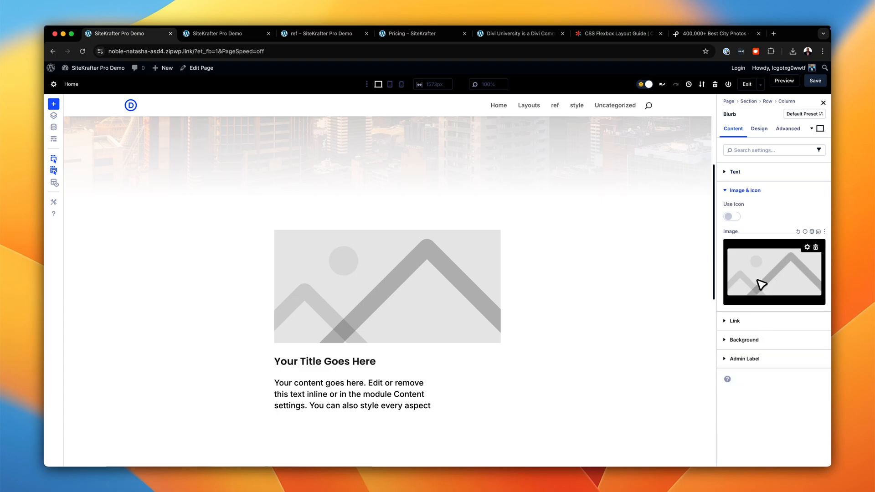
# Replace the blurb's placeholder image with the red heels and black handbag photo
pyautogui.click(772, 271)
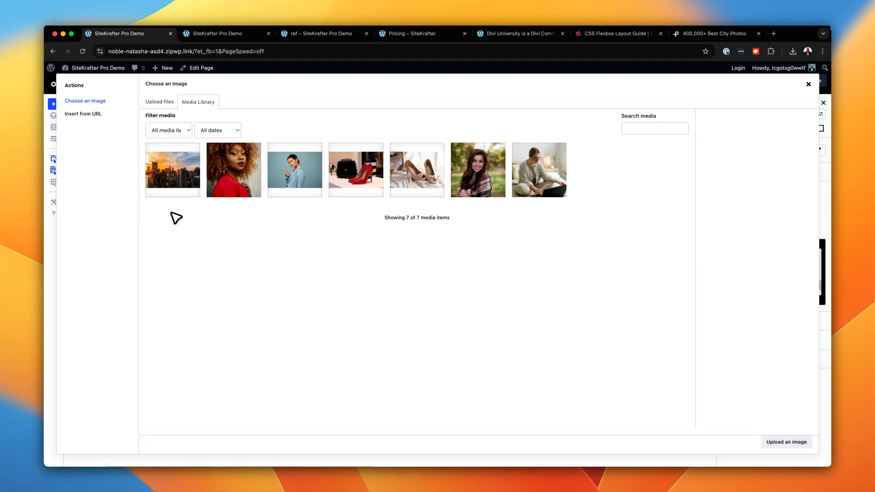
pyautogui.moveTo(355, 177)
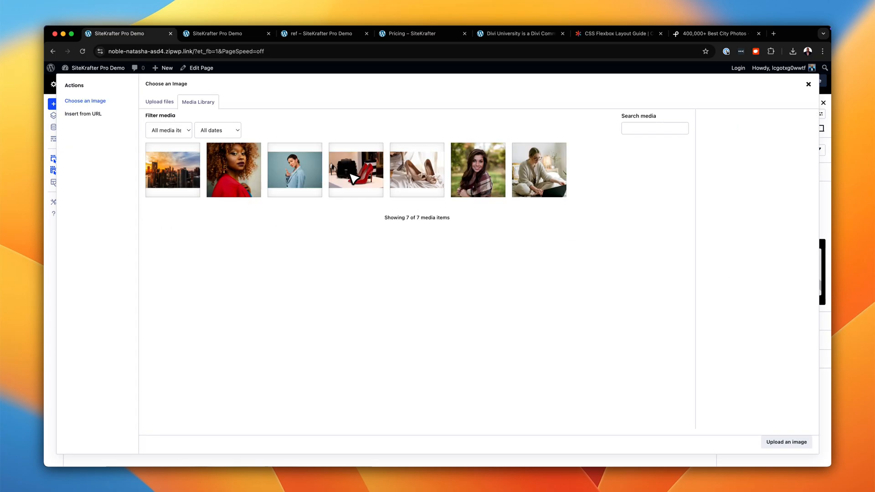
pyautogui.click(355, 169)
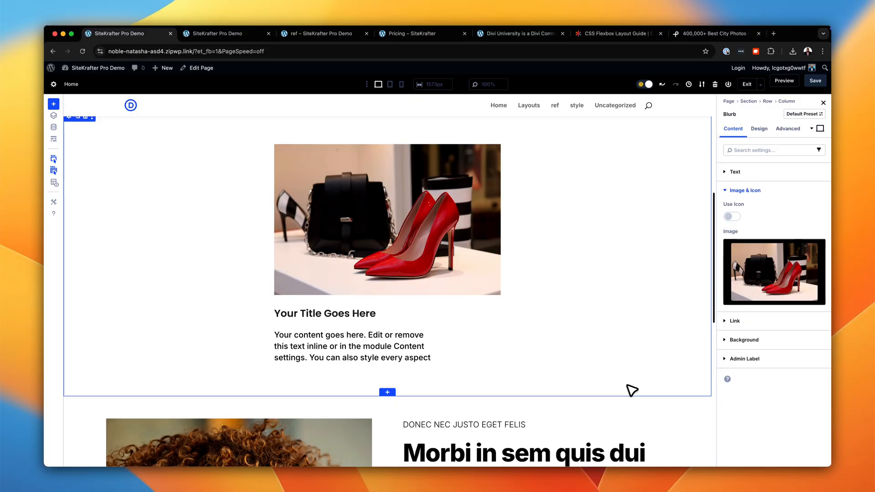
pyautogui.moveTo(455, 252)
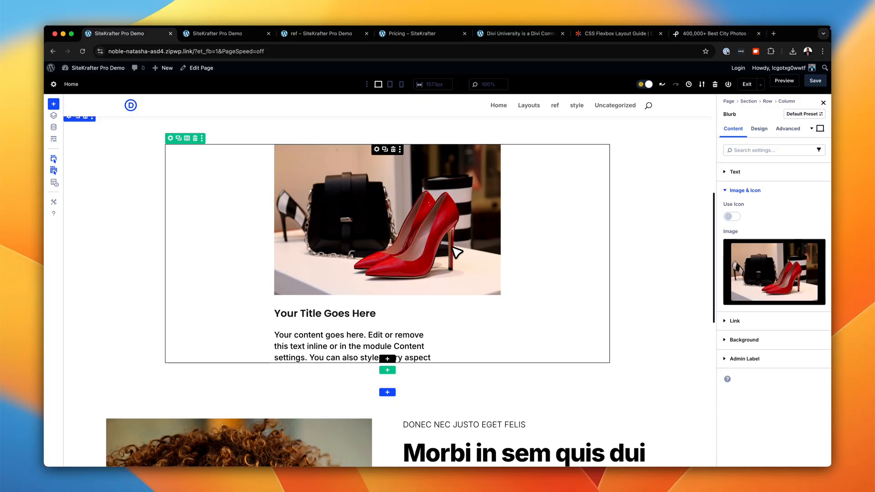
pyautogui.moveTo(302, 179)
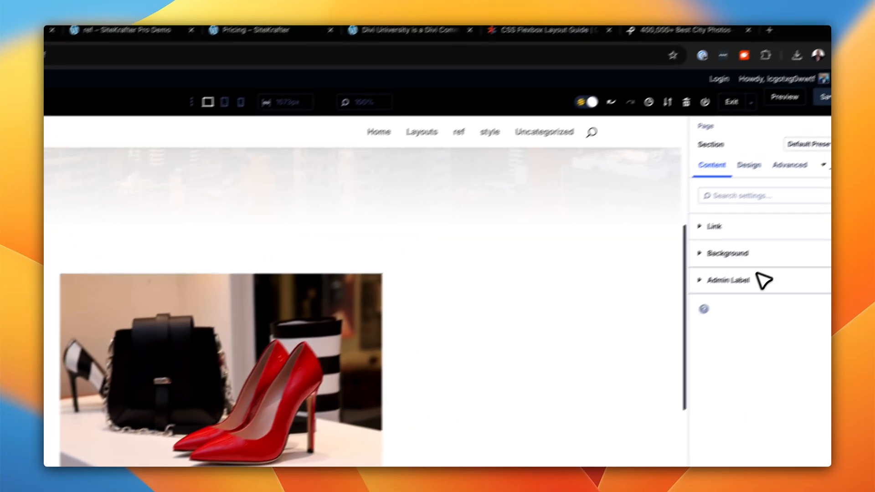
# Give the blurb's section the bg-gray-100 class for a light gray background
pyautogui.click(769, 172)
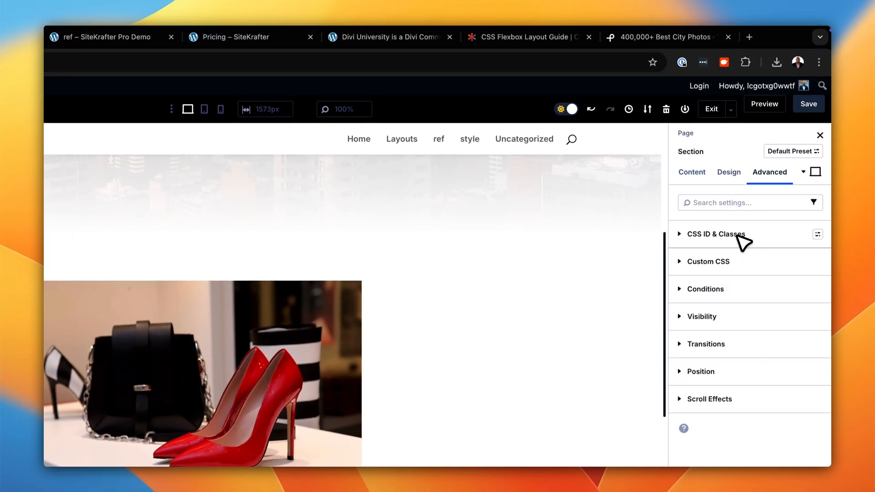
pyautogui.click(716, 235)
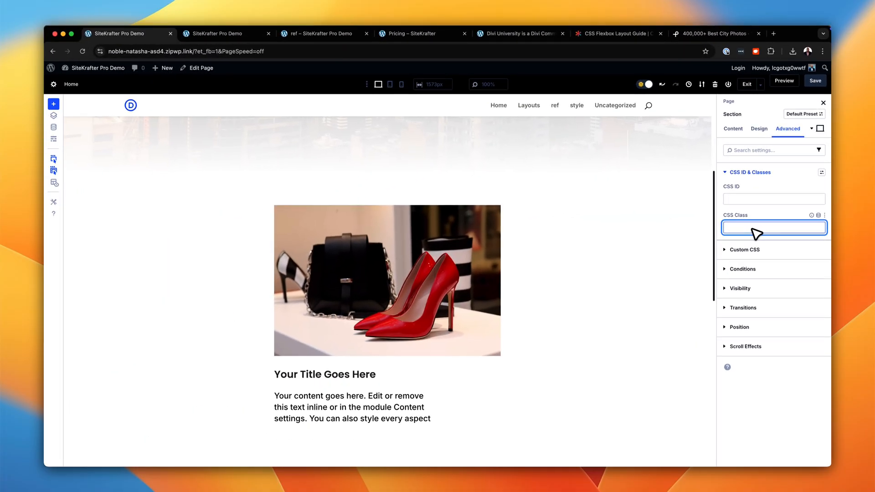
pyautogui.write('bg-')
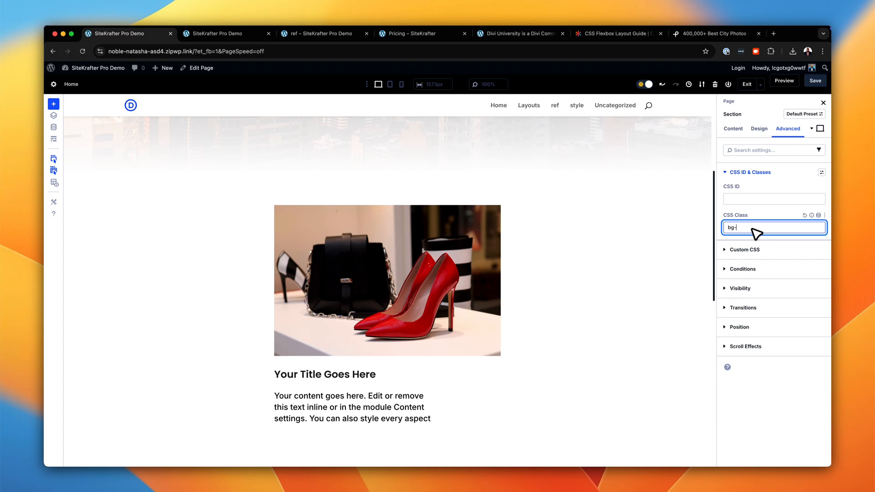
pyautogui.write('gray-100')
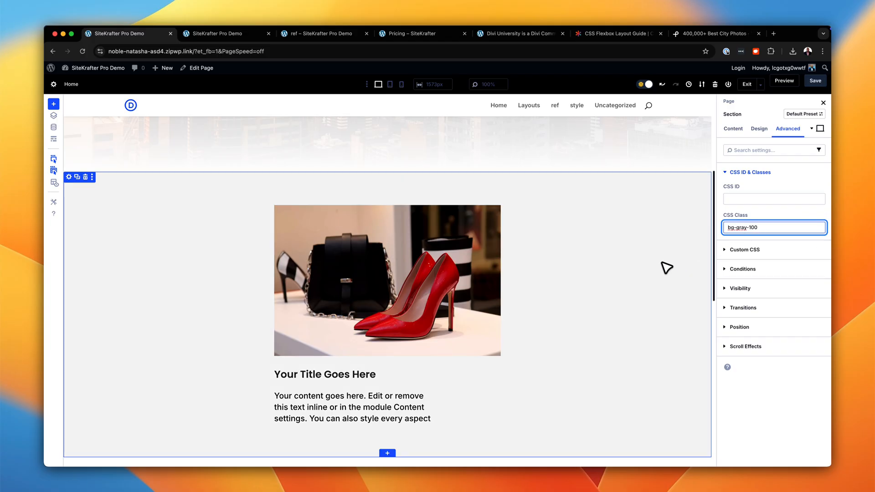
pyautogui.scroll(-3)
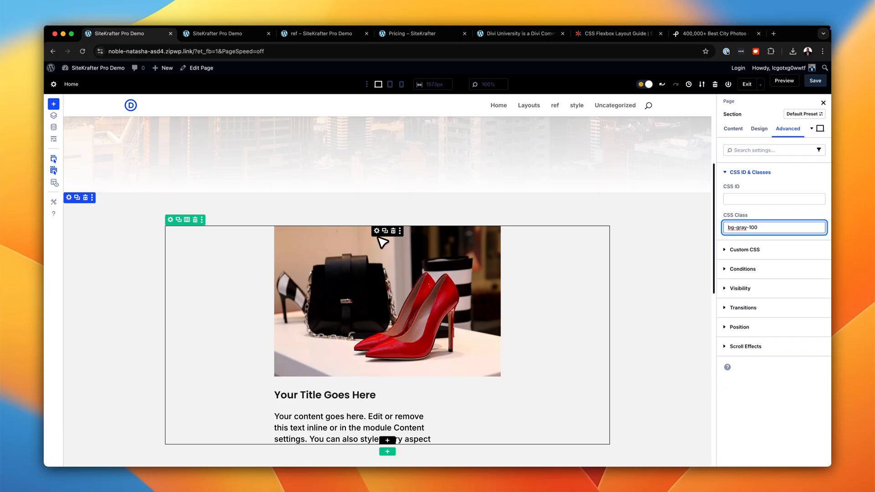
pyautogui.moveTo(379, 231)
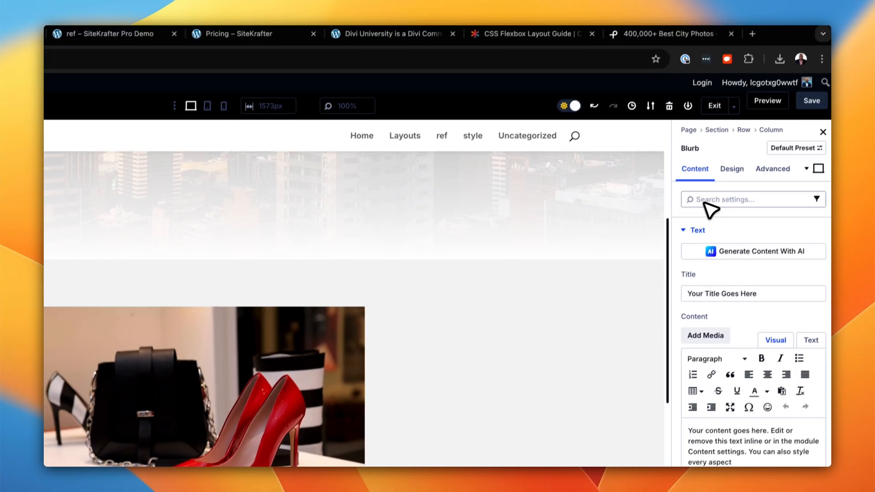
# Extend the blurb's classes to sk pad-l bg-gray-400 rad-m for padding, gray background and rounded corners
pyautogui.click(772, 169)
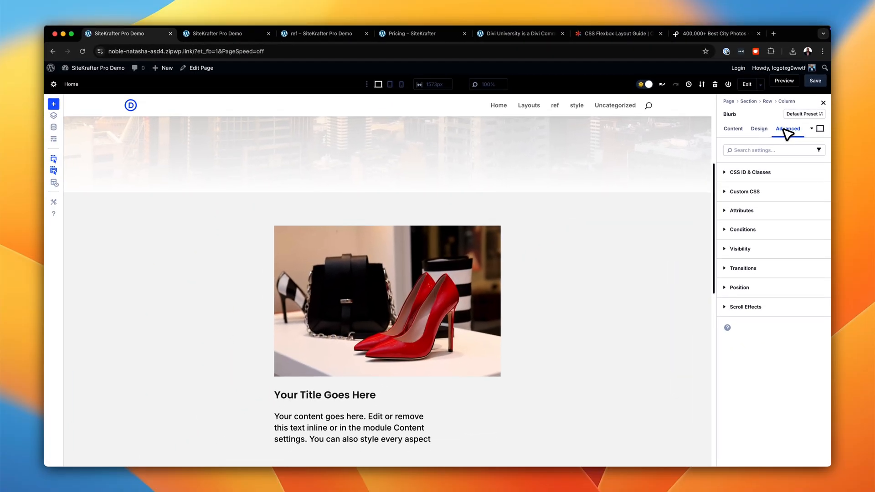
pyautogui.moveTo(778, 170)
pyautogui.write('sk')
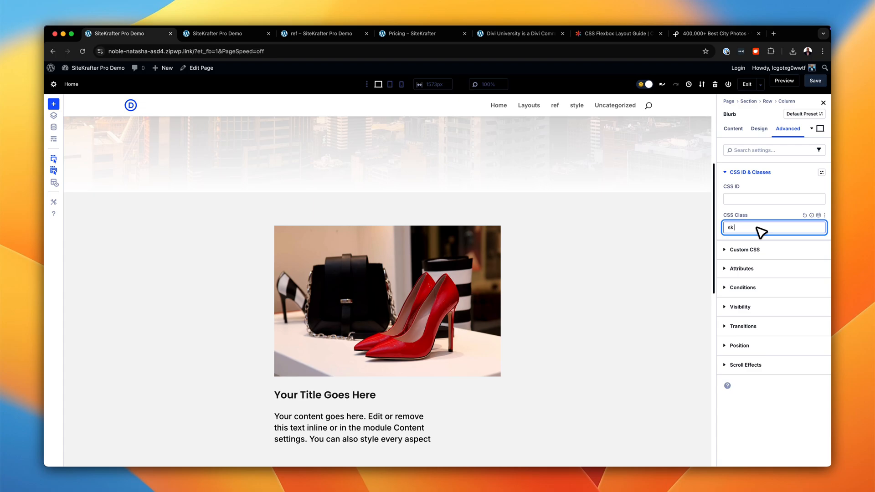
pyautogui.write('pad-l')
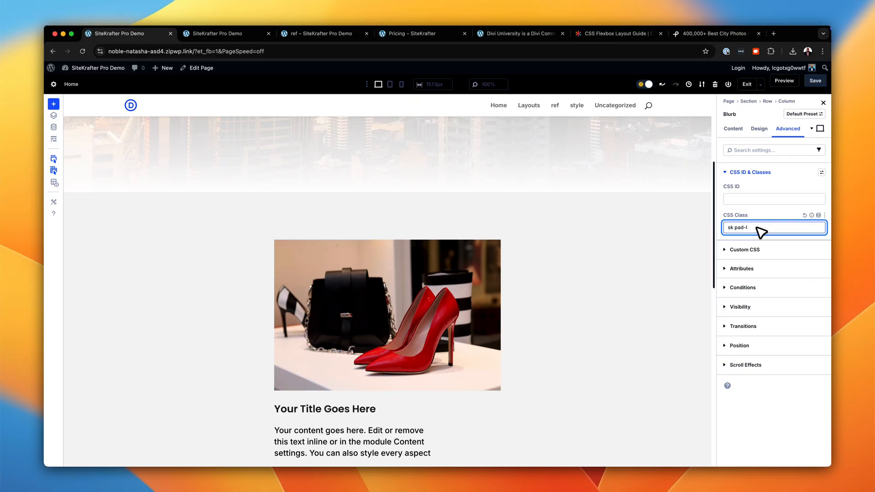
pyautogui.write('bg-gray-')
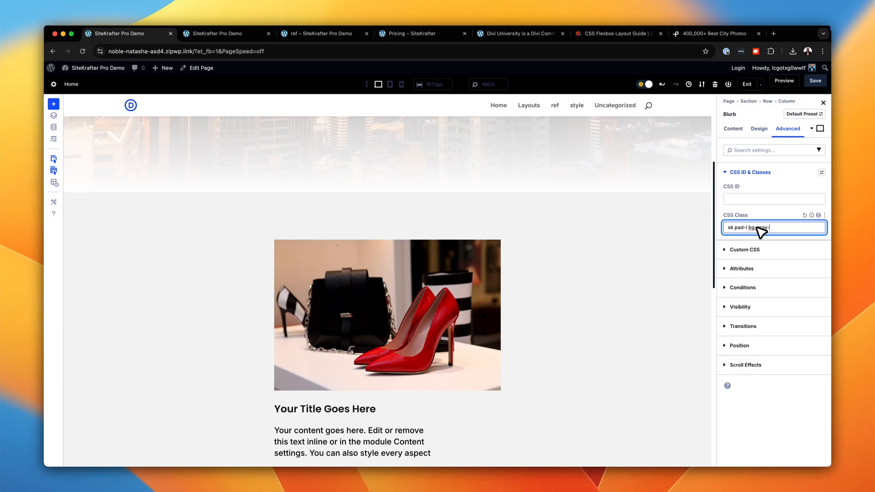
pyautogui.write('30')
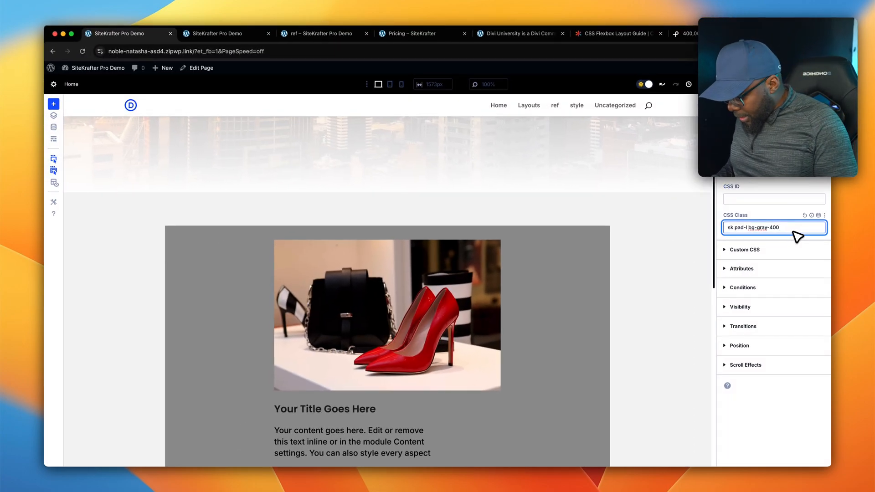
pyautogui.write('rad')
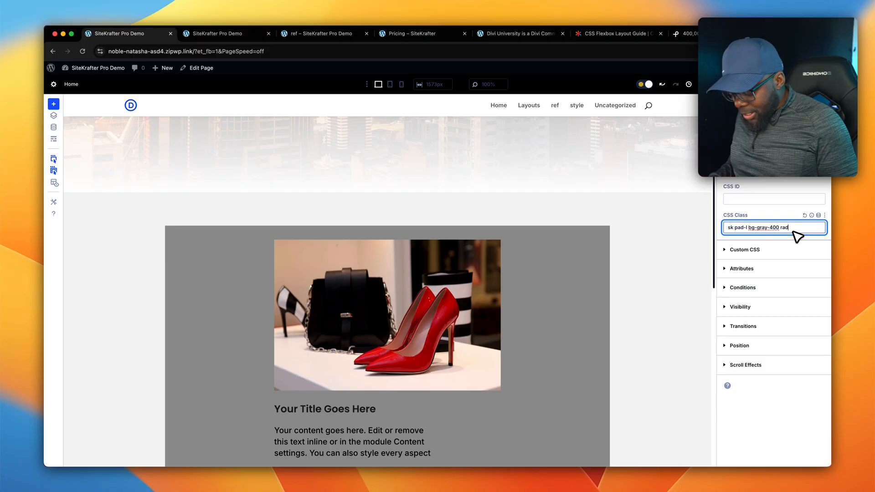
pyautogui.write('-m')
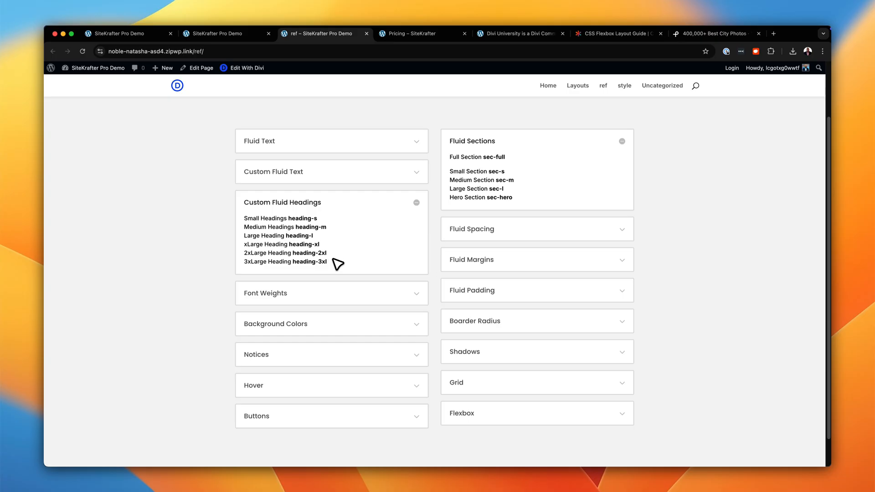
pyautogui.moveTo(335, 267)
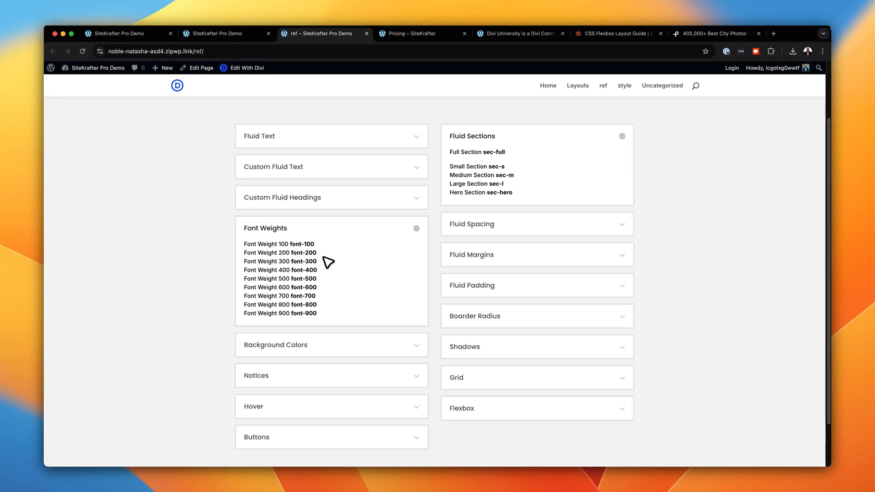
pyautogui.moveTo(311, 302)
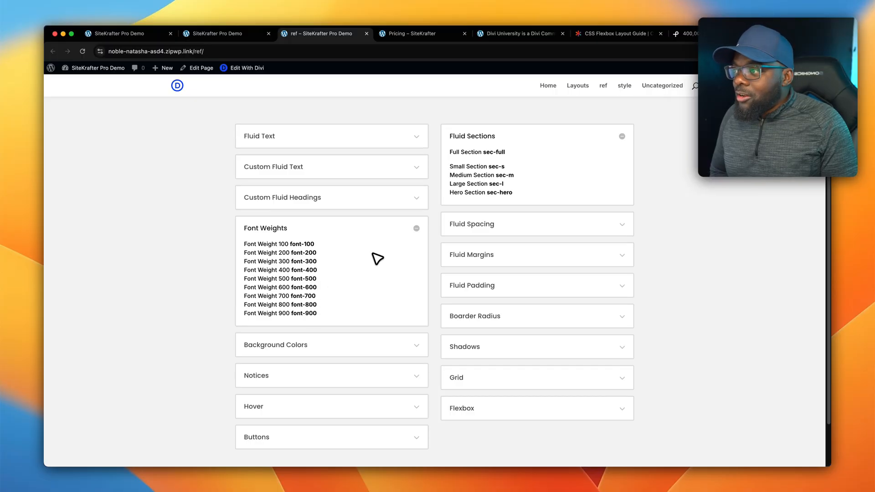
pyautogui.moveTo(420, 232)
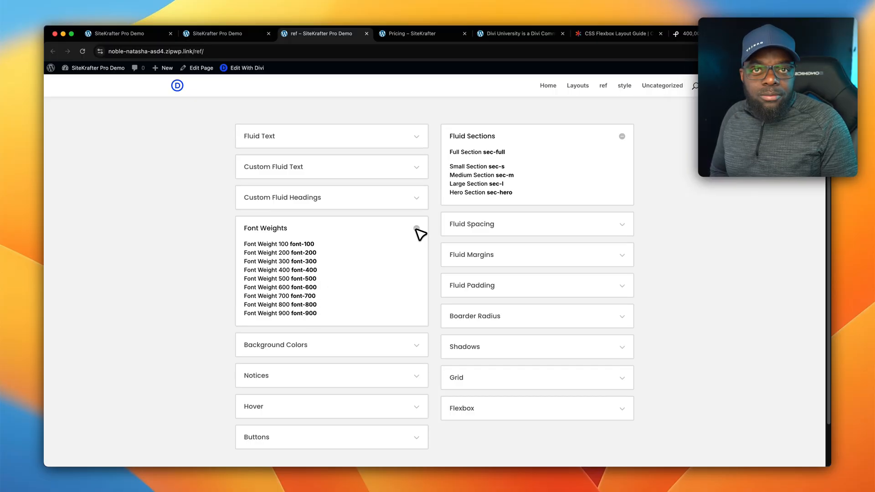
# Look up the Font Weights and Fluid Margins class names on the SiteKrafter reference page, then return to the homepage
pyautogui.click(416, 228)
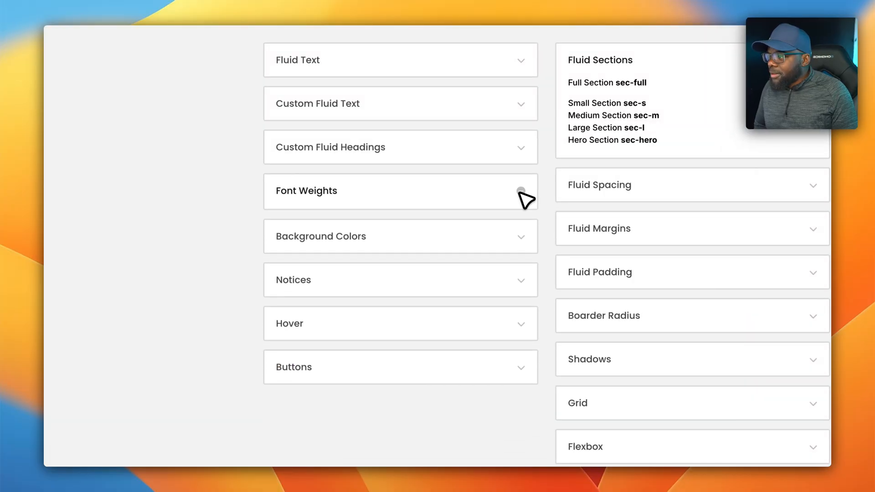
pyautogui.click(400, 236)
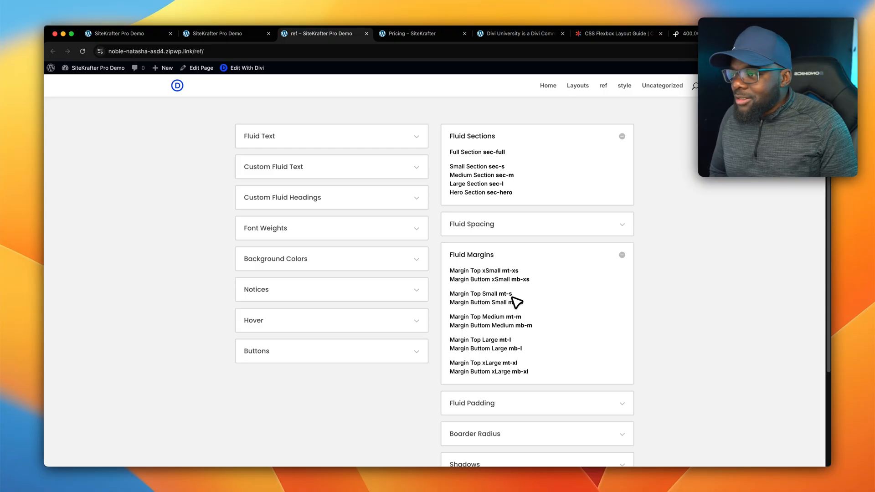
pyautogui.moveTo(542, 294)
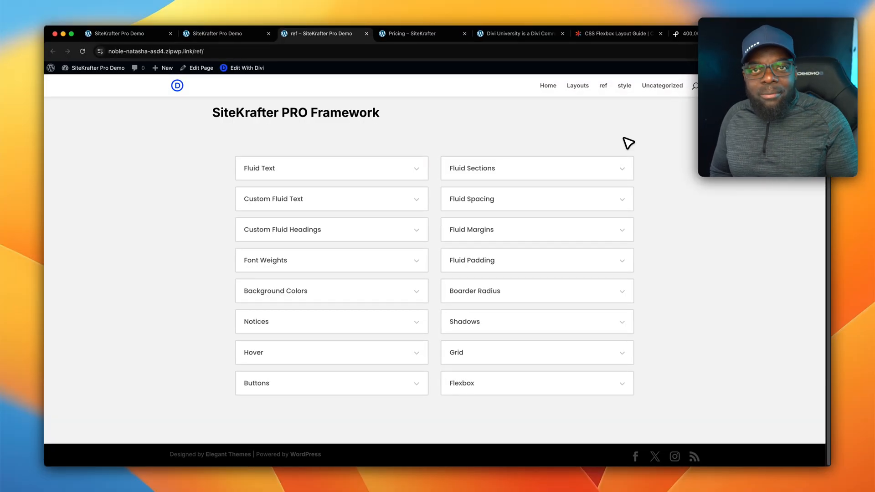
pyautogui.click(124, 34)
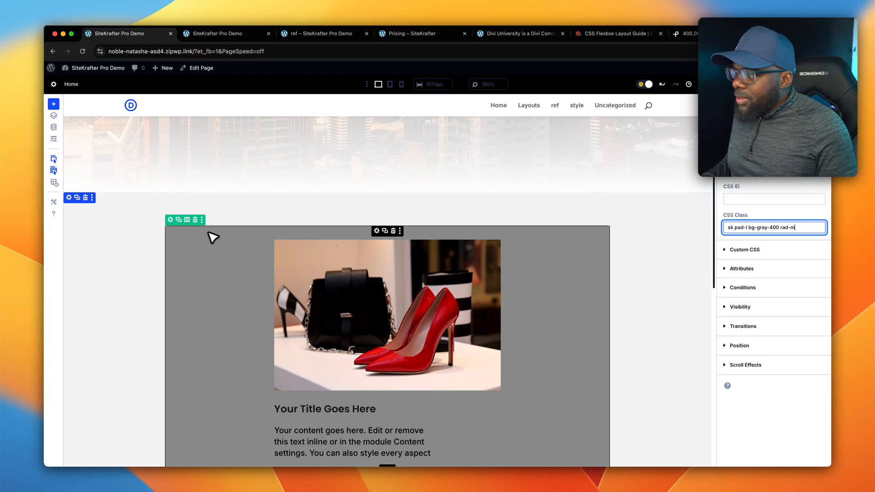
pyautogui.moveTo(391, 245)
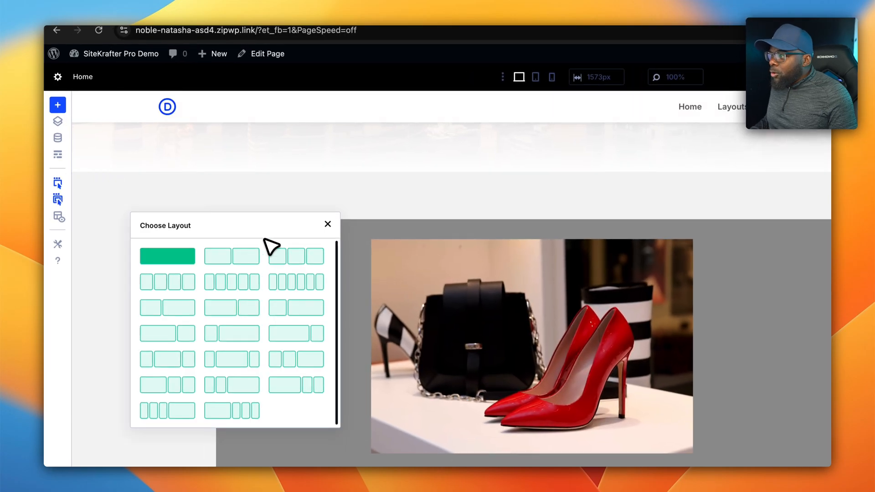
pyautogui.moveTo(334, 226)
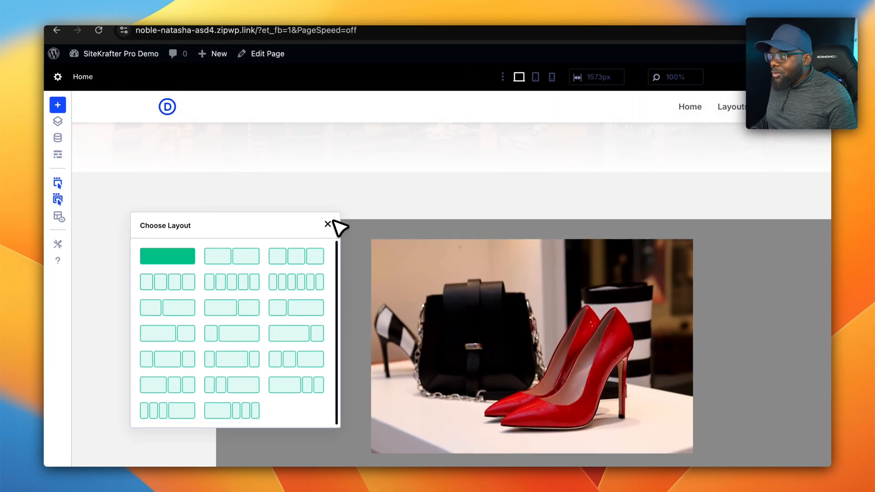
# Reach the column's CSS ID & Classes fields under its Advanced settings, leaving the layout unchanged
pyautogui.click(328, 224)
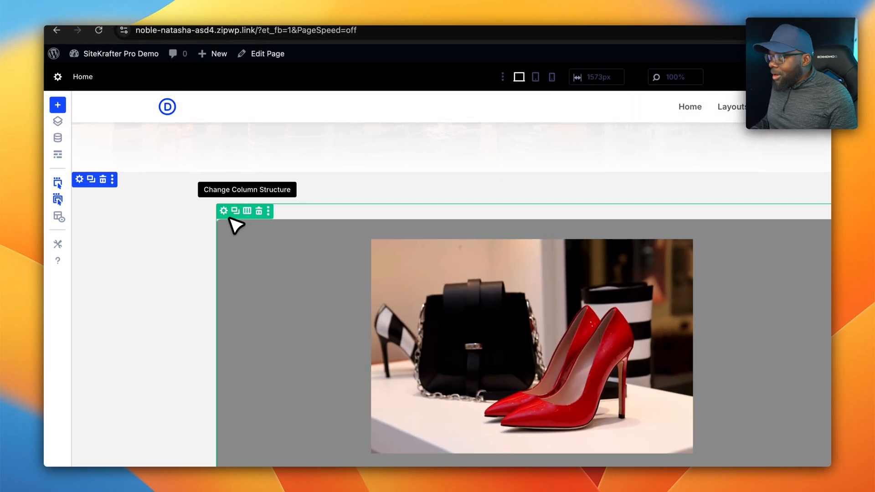
pyautogui.moveTo(224, 210)
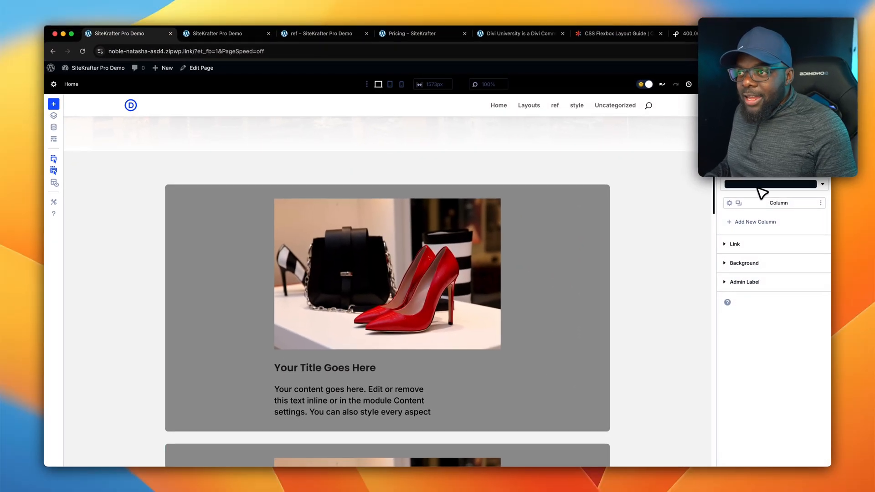
pyautogui.click(735, 245)
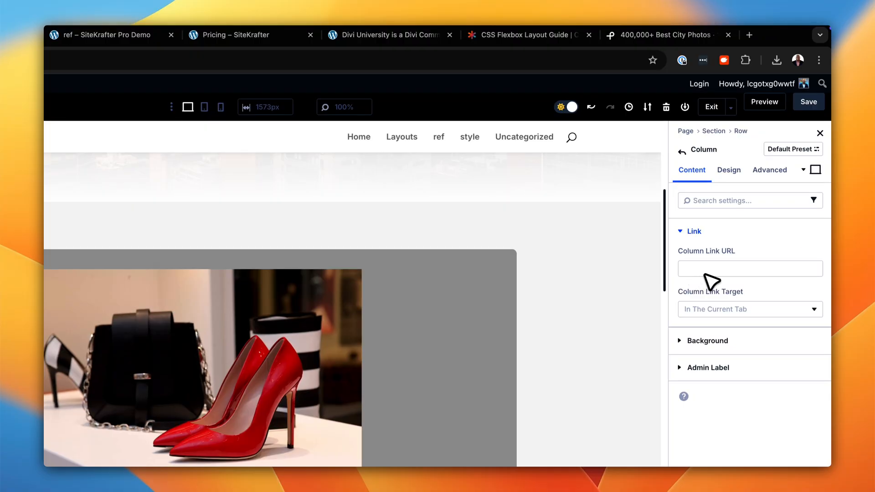
pyautogui.click(769, 171)
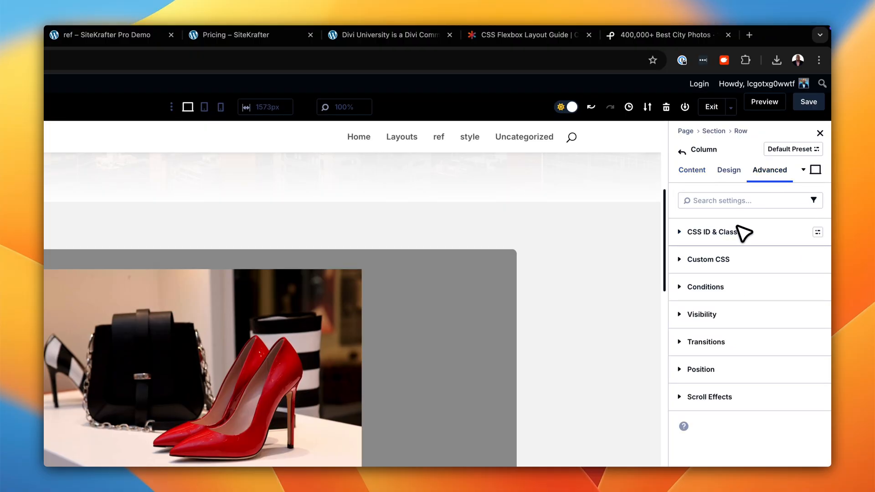
pyautogui.click(714, 232)
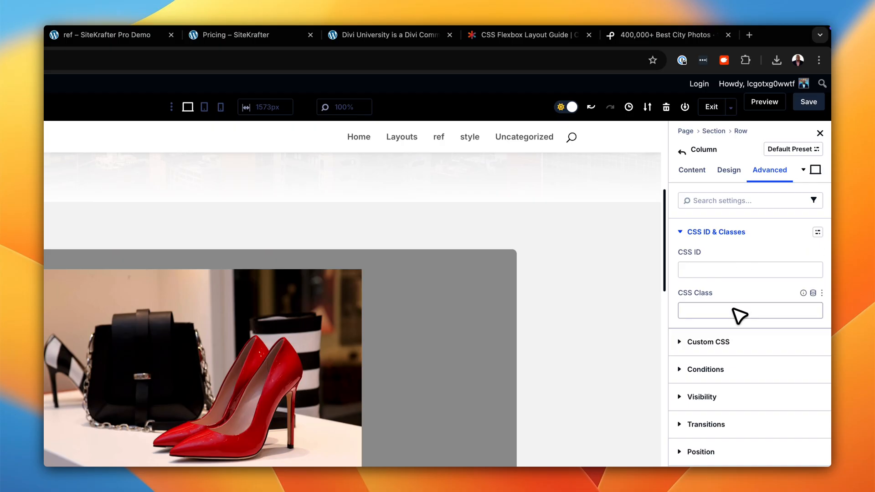
# Give the column the CSS class 'grid' so its blurbs sit side by side
pyautogui.write('g')
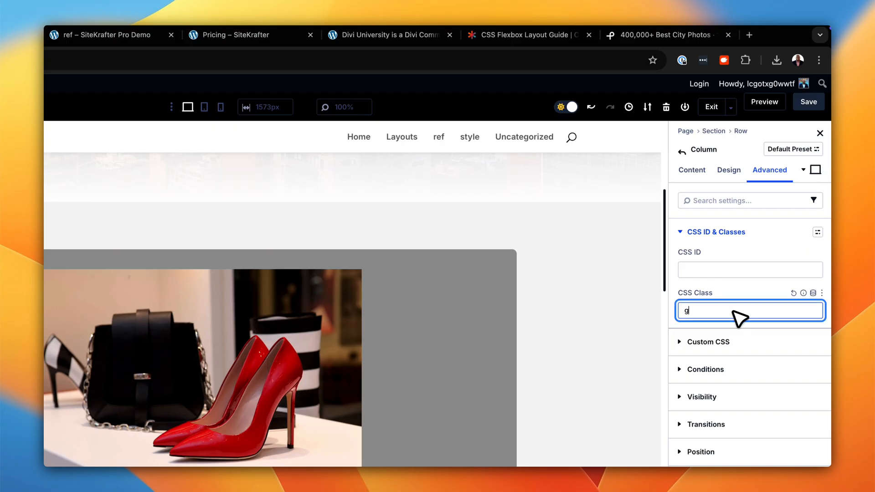
pyautogui.write('rid')
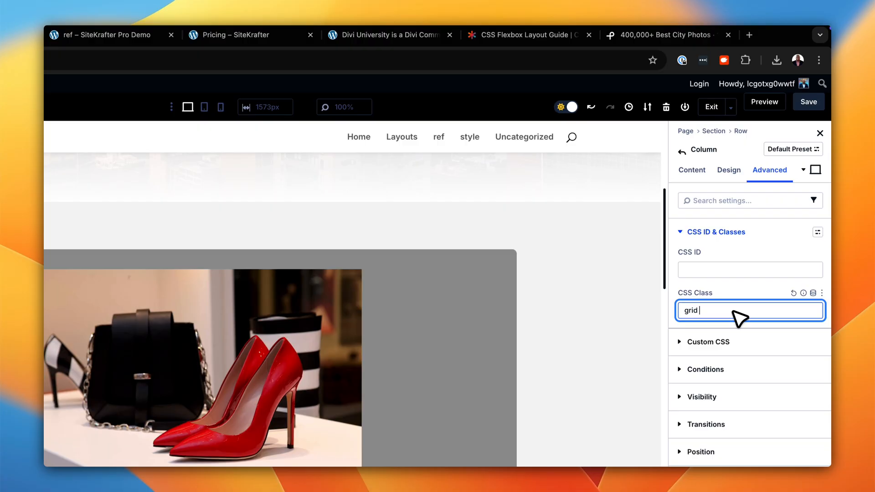
pyautogui.write('grid')
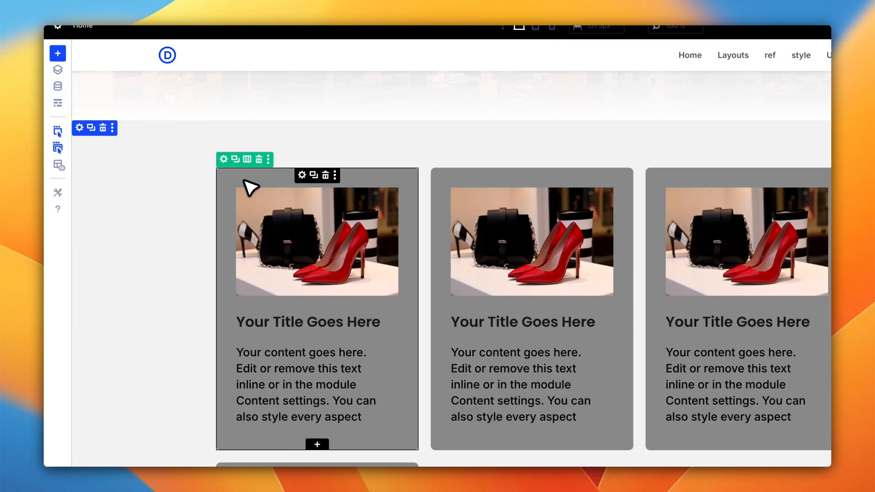
pyautogui.scroll(-3)
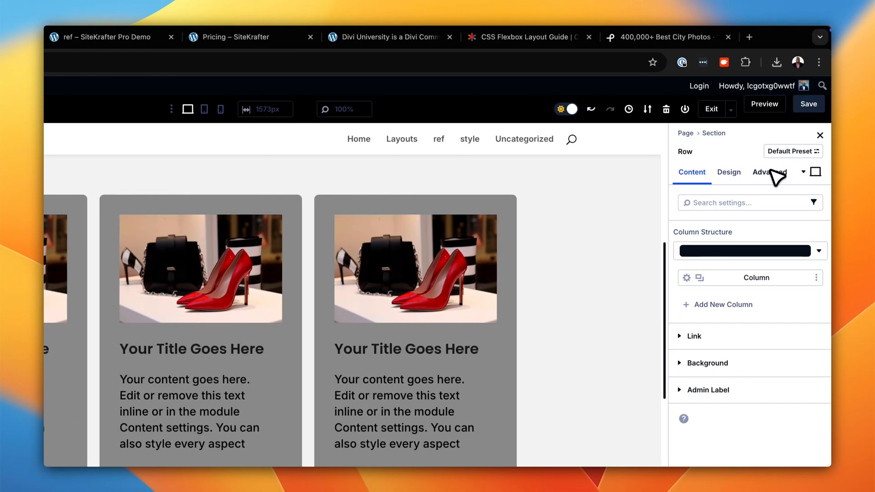
# Enter 'sk-container' as the row's CSS class under Advanced > CSS ID & Classes
pyautogui.click(769, 173)
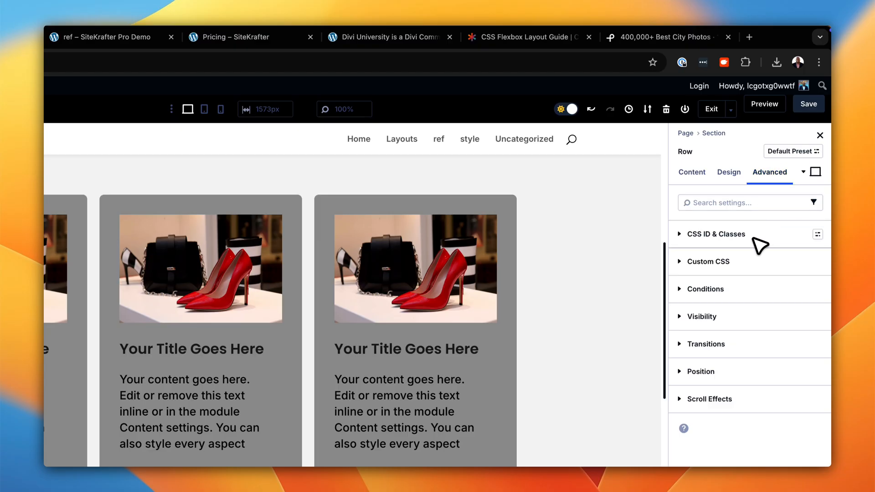
pyautogui.click(717, 234)
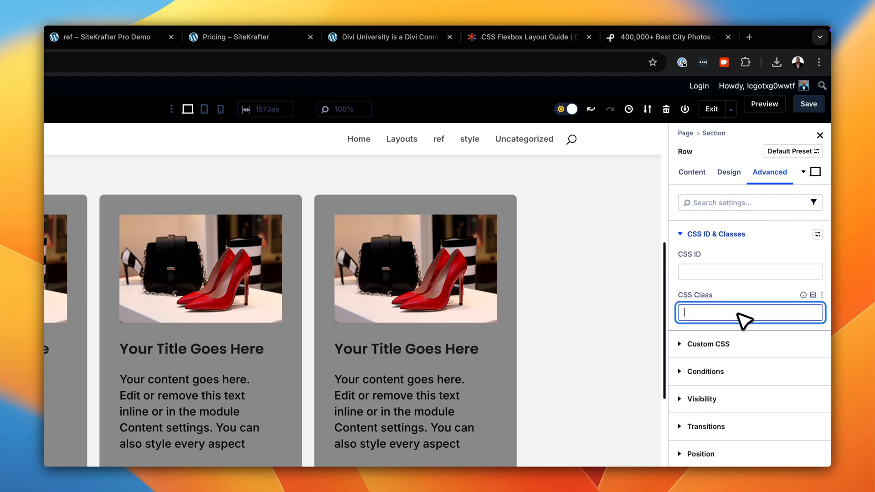
pyautogui.write('sk-container')
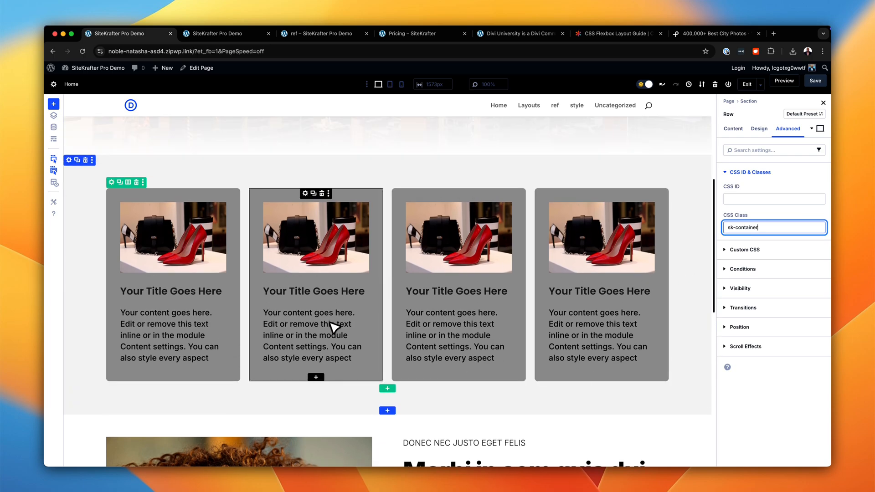
pyautogui.moveTo(253, 334)
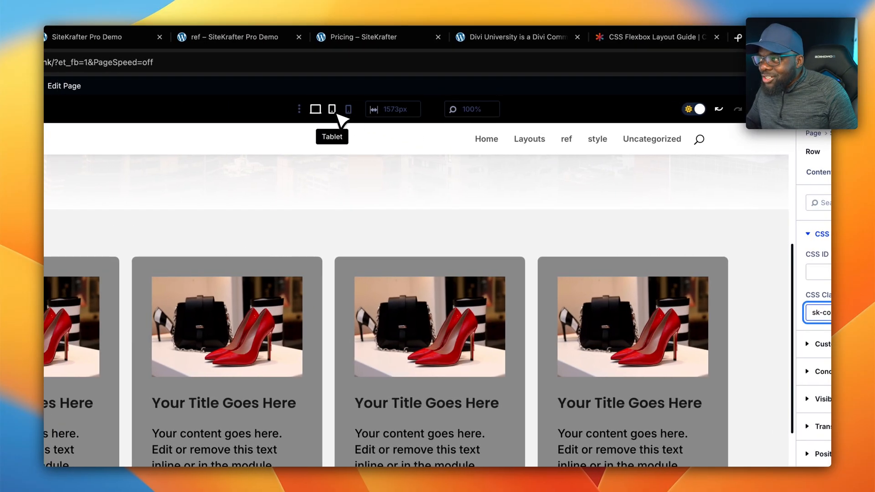
pyautogui.moveTo(347, 109)
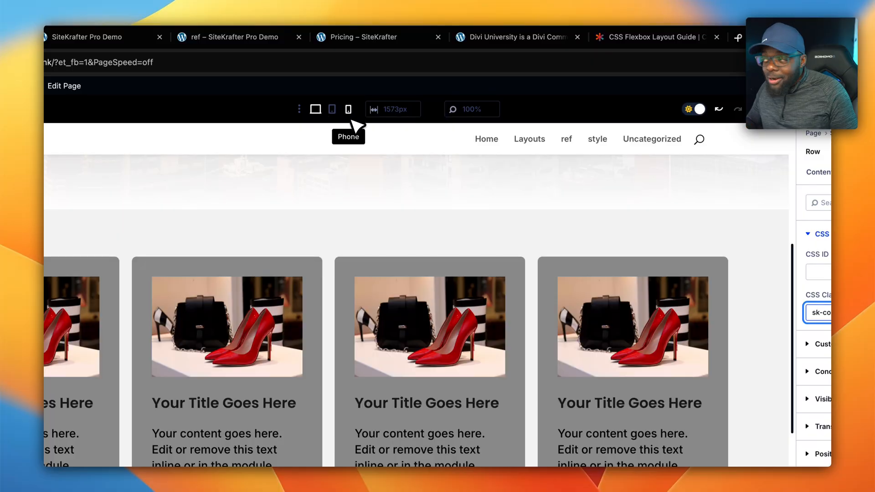
pyautogui.click(332, 109)
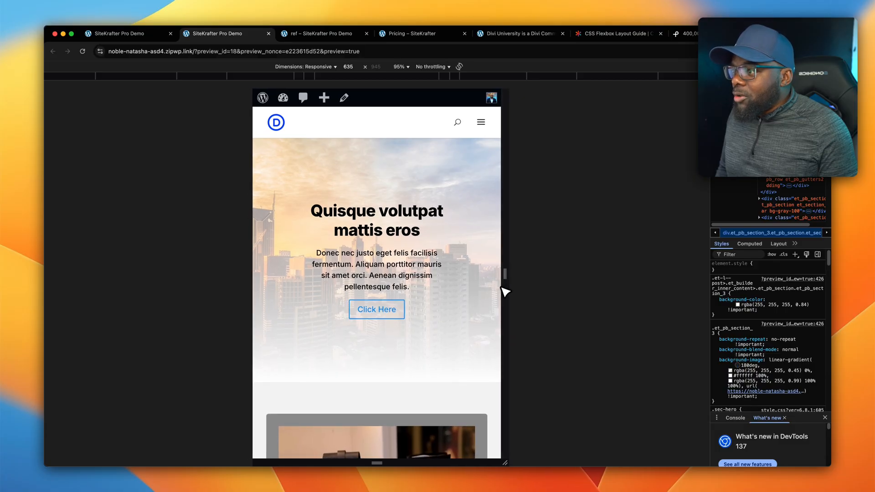
# Scroll through the phone-width preview showing the gray blurbs stacked one per row
pyautogui.scroll(-3)
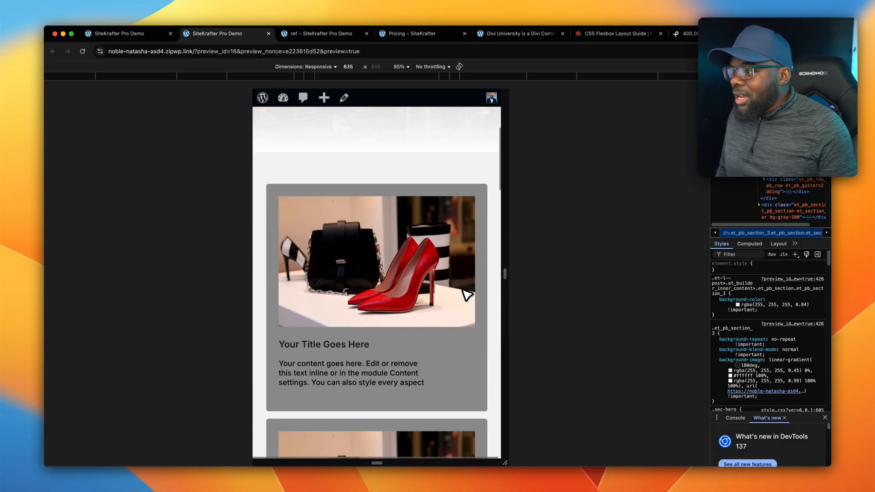
pyautogui.scroll(-3)
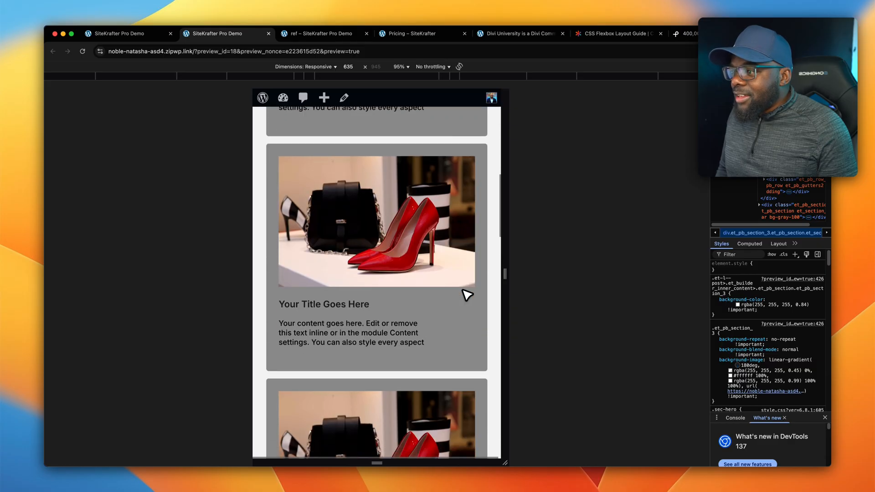
pyautogui.scroll(-3)
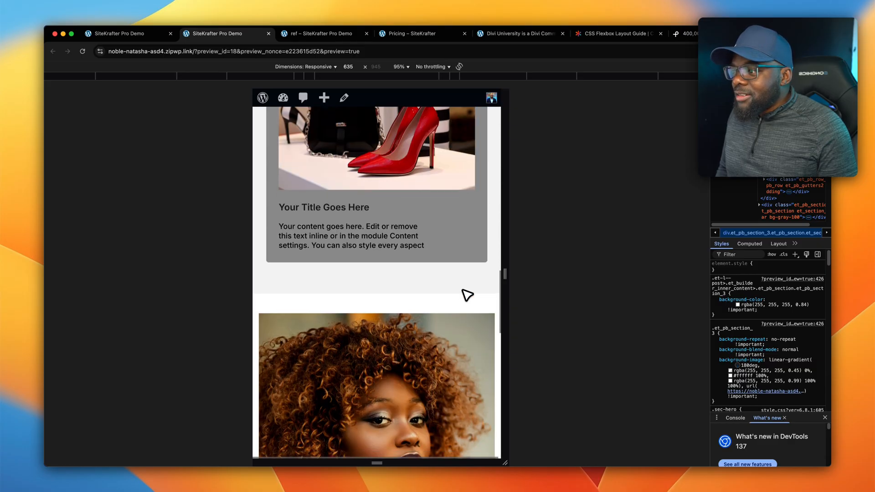
pyautogui.scroll(-3)
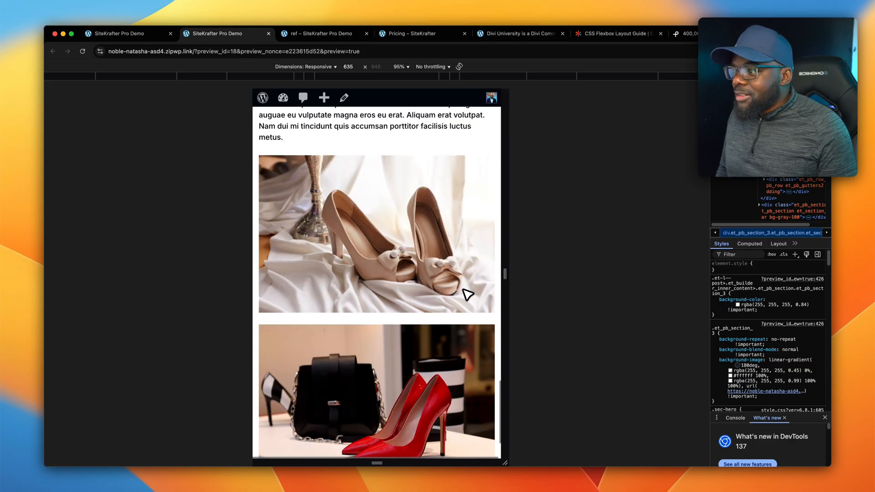
pyautogui.scroll(-3)
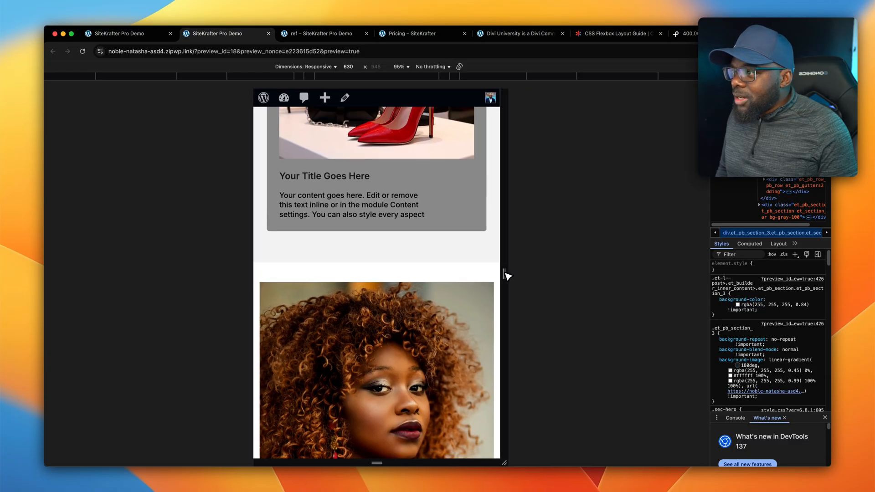
pyautogui.scroll(-3)
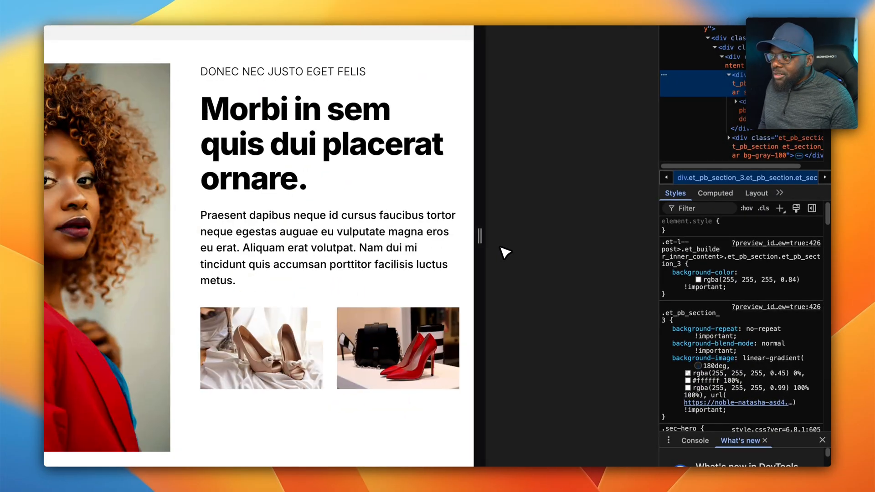
pyautogui.scroll(-3)
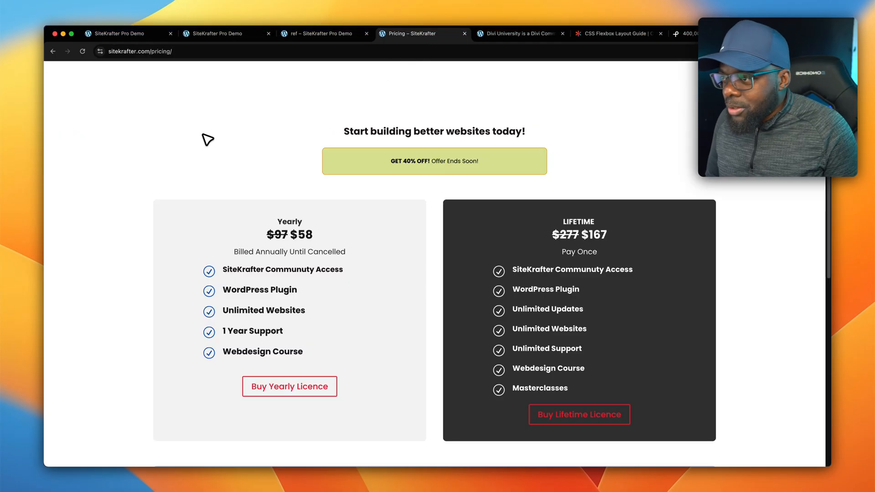
pyautogui.moveTo(356, 187)
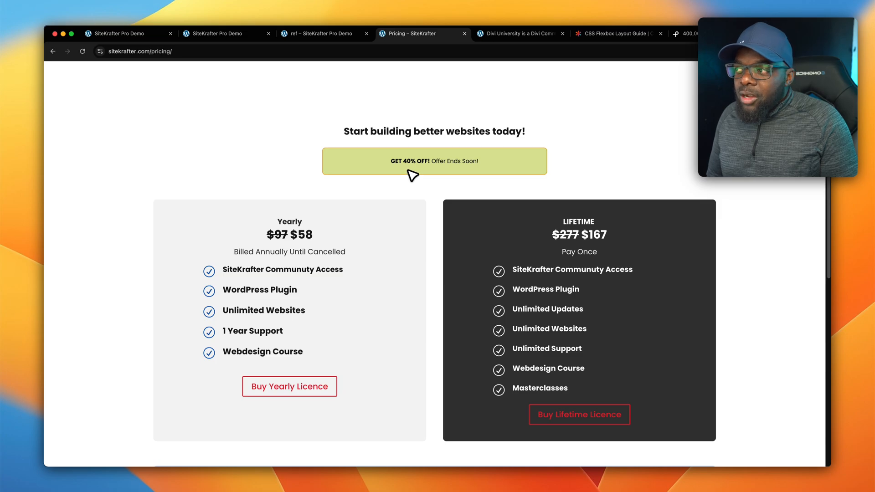
pyautogui.moveTo(476, 224)
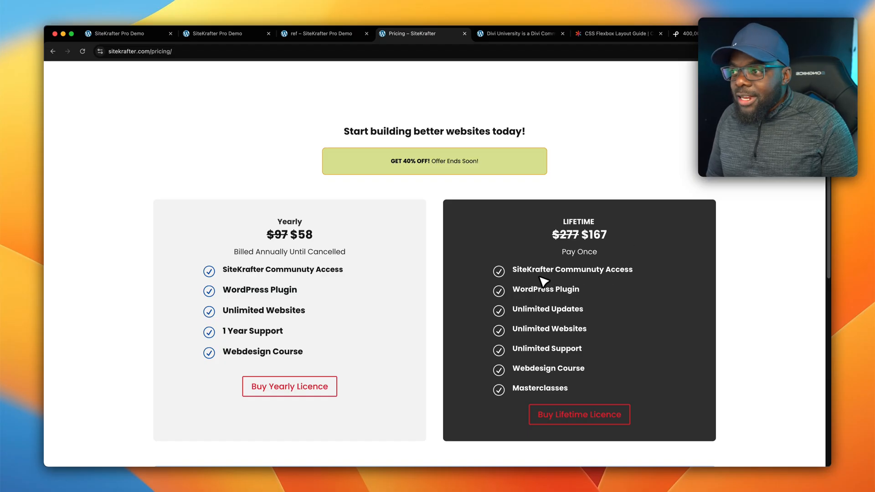
pyautogui.moveTo(606, 284)
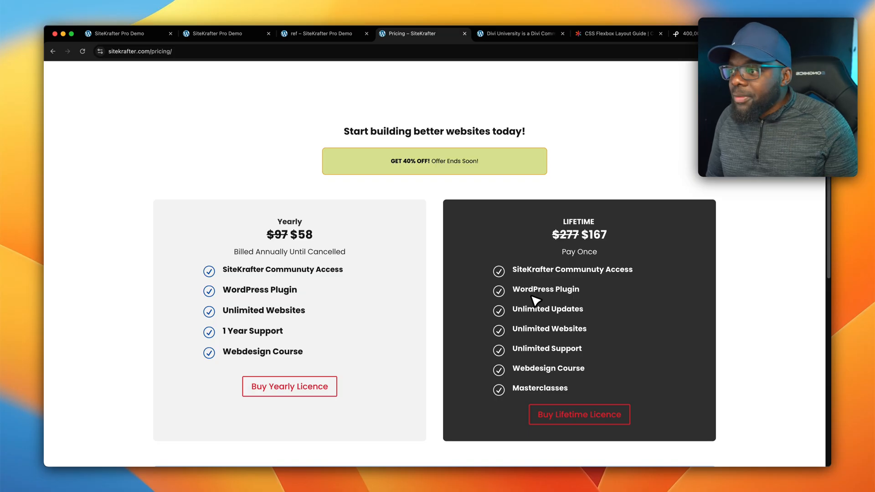
pyautogui.moveTo(533, 322)
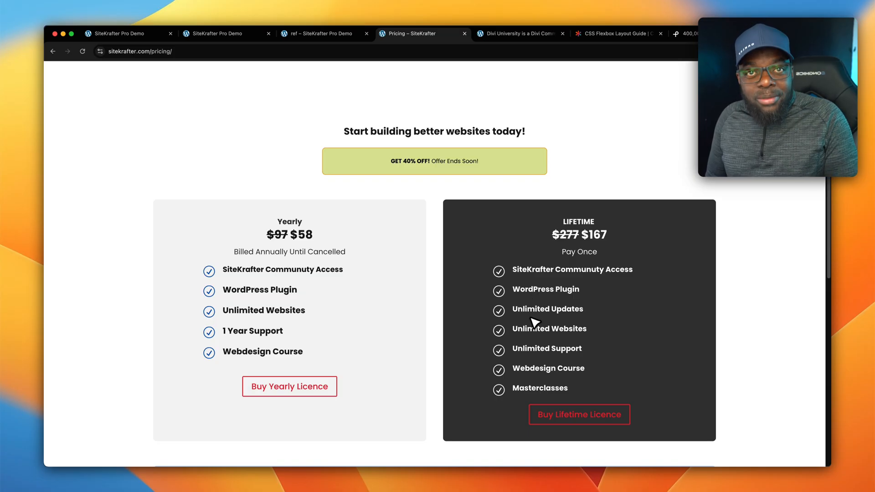
pyautogui.moveTo(530, 342)
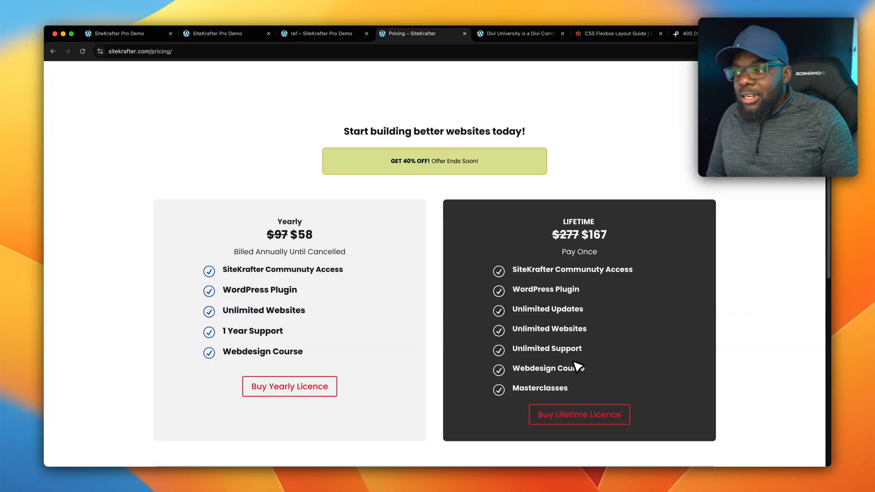
pyautogui.moveTo(603, 376)
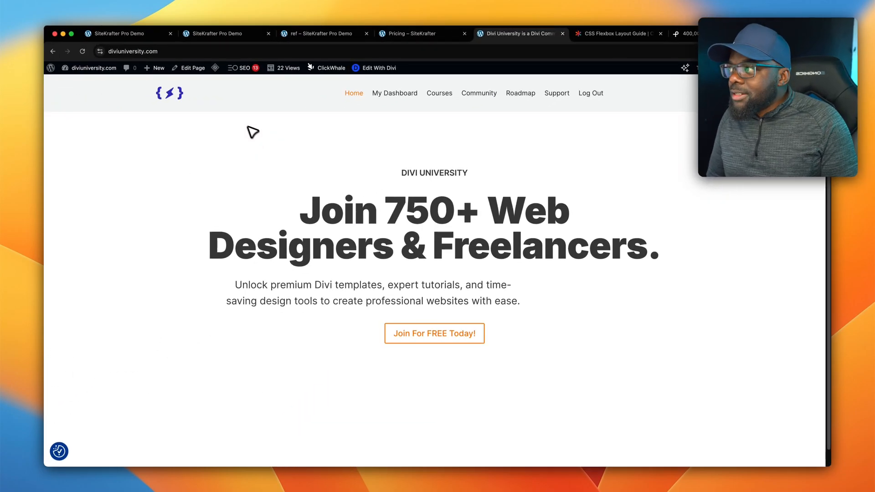
pyautogui.moveTo(352, 189)
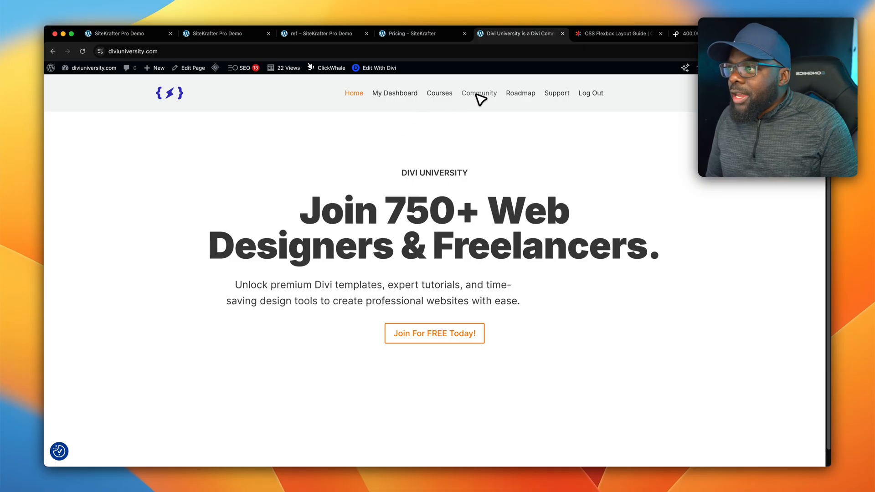
# Switch to the Divi University tab showing its homepage
pyautogui.click(439, 93)
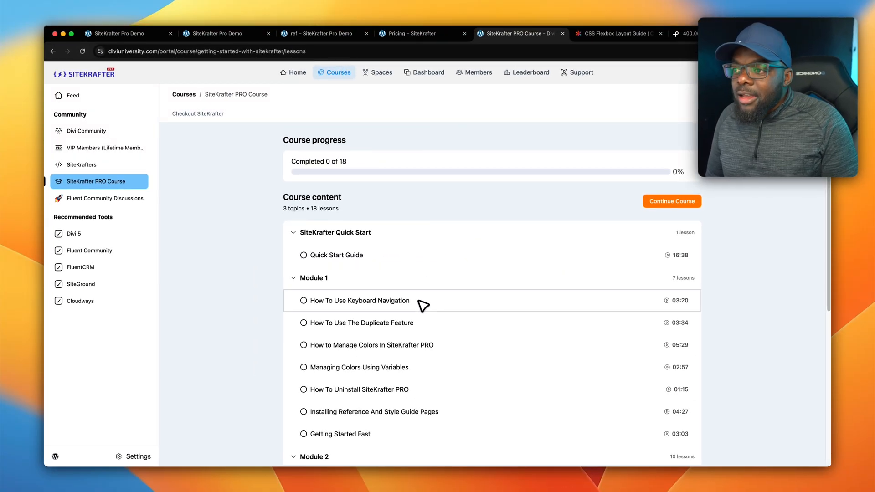
# Open the How To Use Keyboard Navigation lesson in the SiteKrafter PRO Course, then return to the builder tab
pyautogui.scroll(-3)
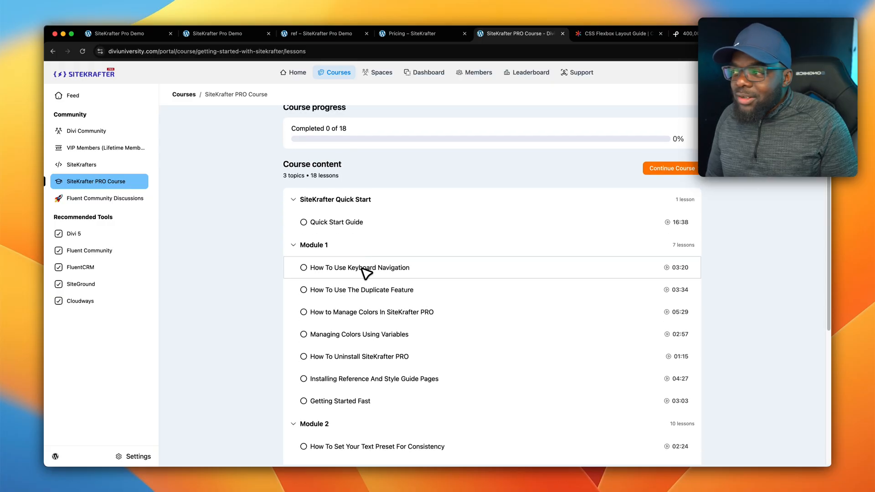
pyautogui.click(359, 267)
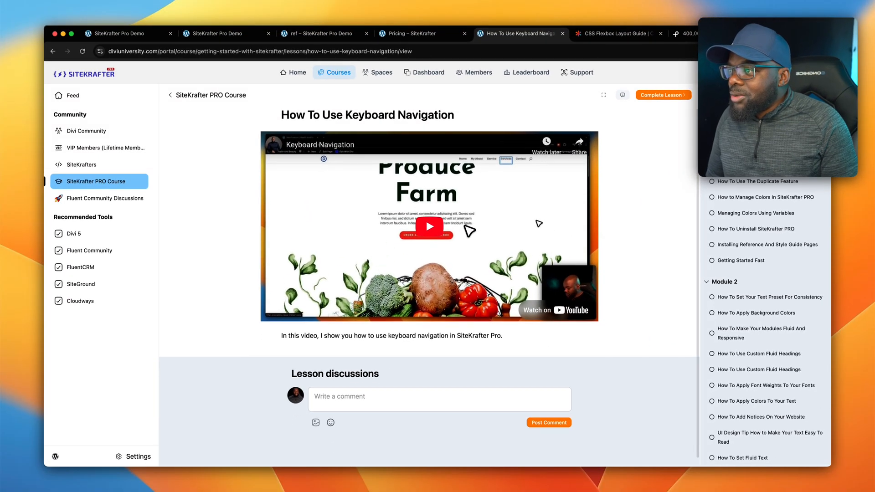
pyautogui.moveTo(542, 242)
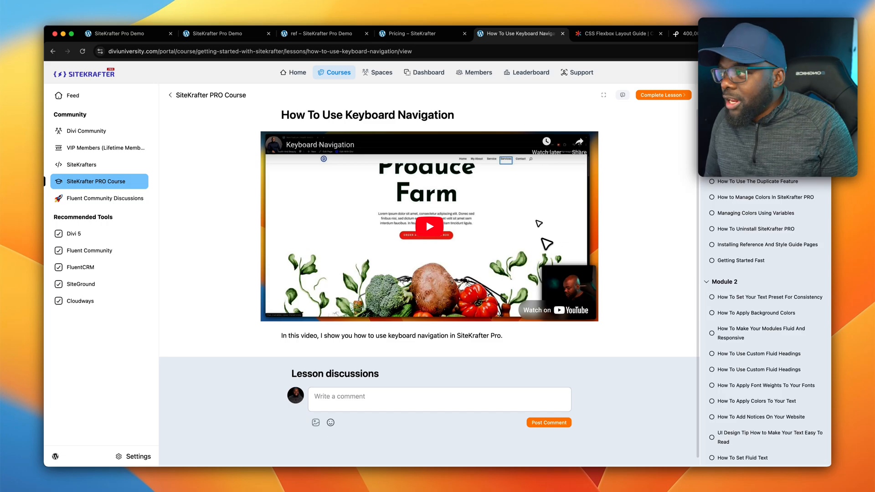
pyautogui.click(53, 62)
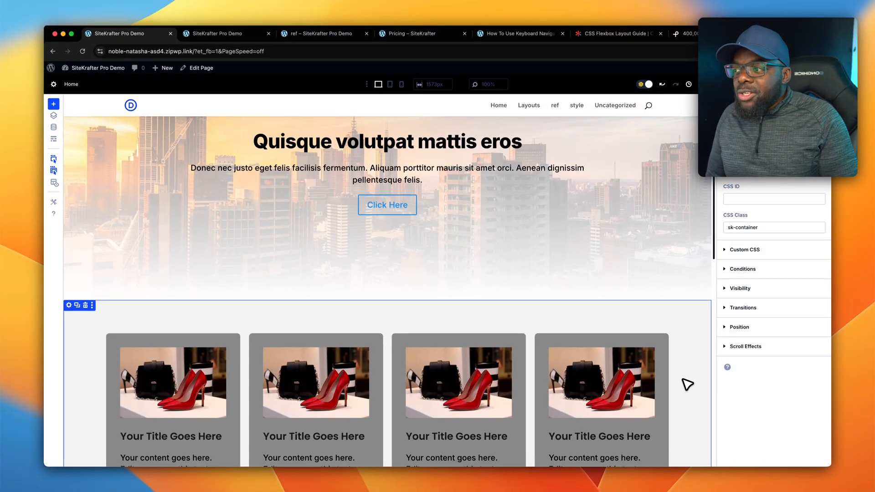
# Scroll the homepage editor down to the sk-container row of four gray blurbs
pyautogui.scroll(-3)
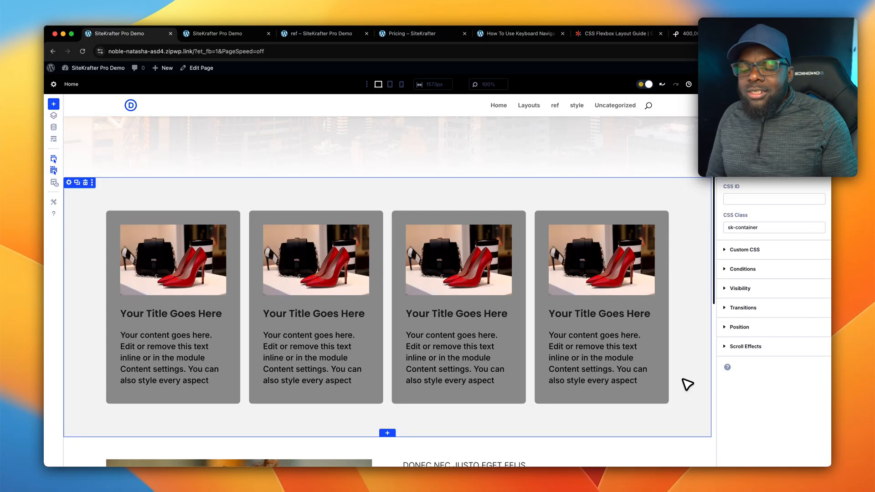